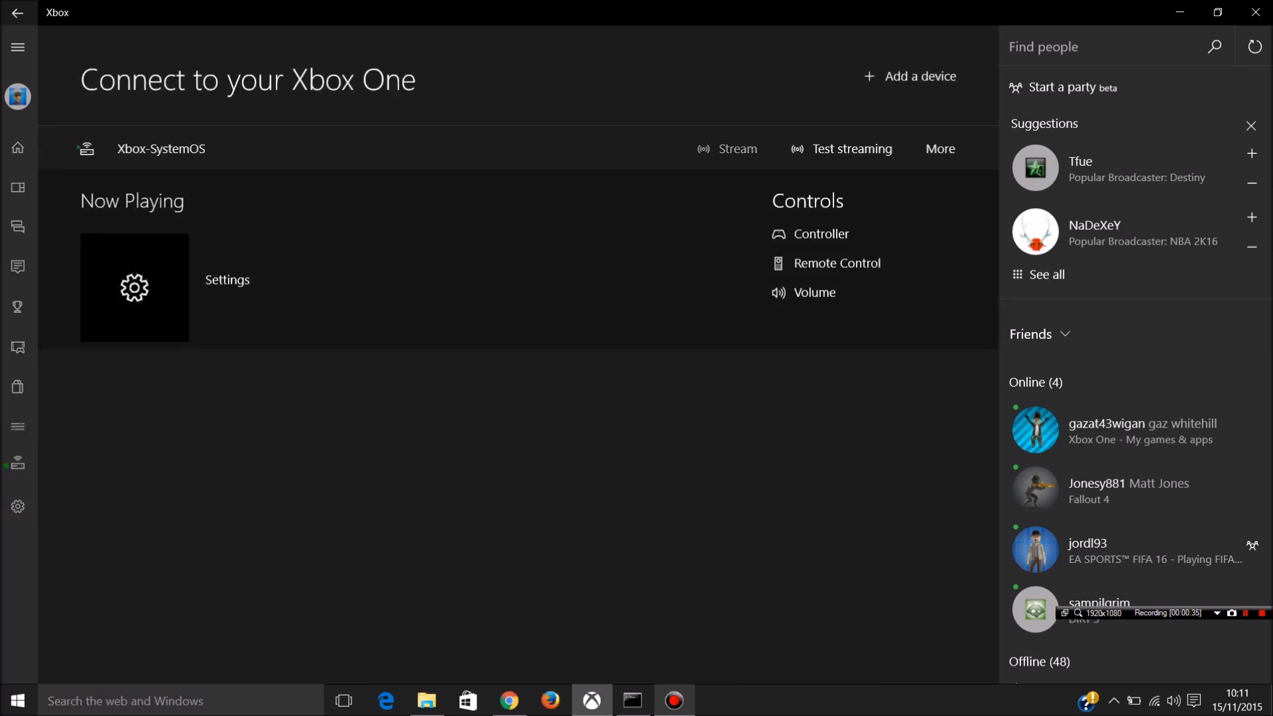
# Start streaming Xbox-SystemOS to the PC and bring up the console guide
pyautogui.click(160, 148)
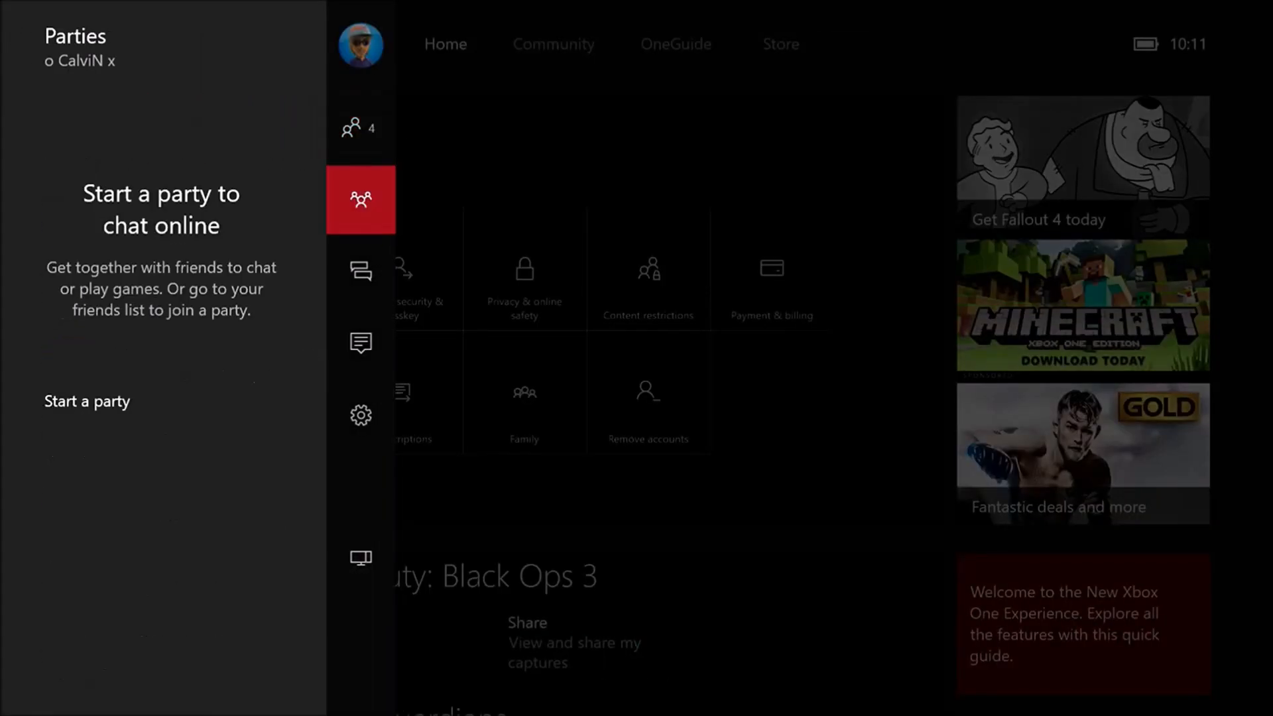
pyautogui.click(361, 128)
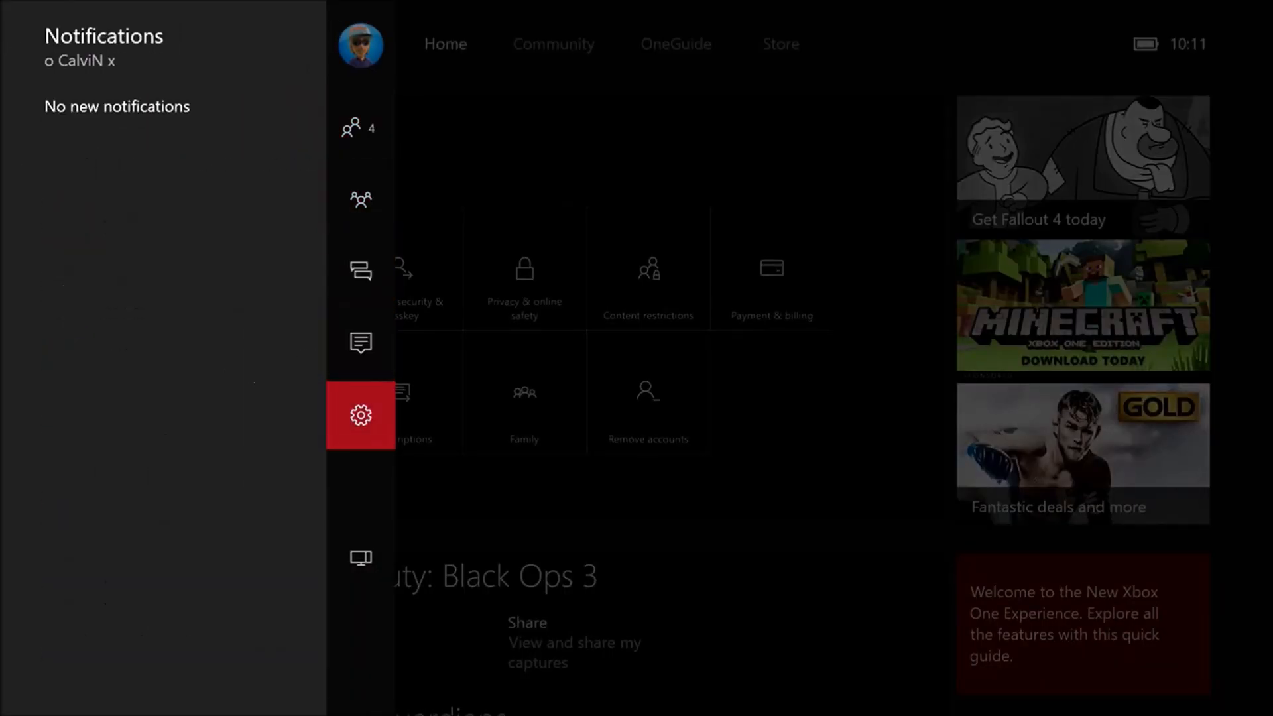
# Open console Settings and browse Preferences, System, Personalisation and Kinect & devices
pyautogui.click(359, 415)
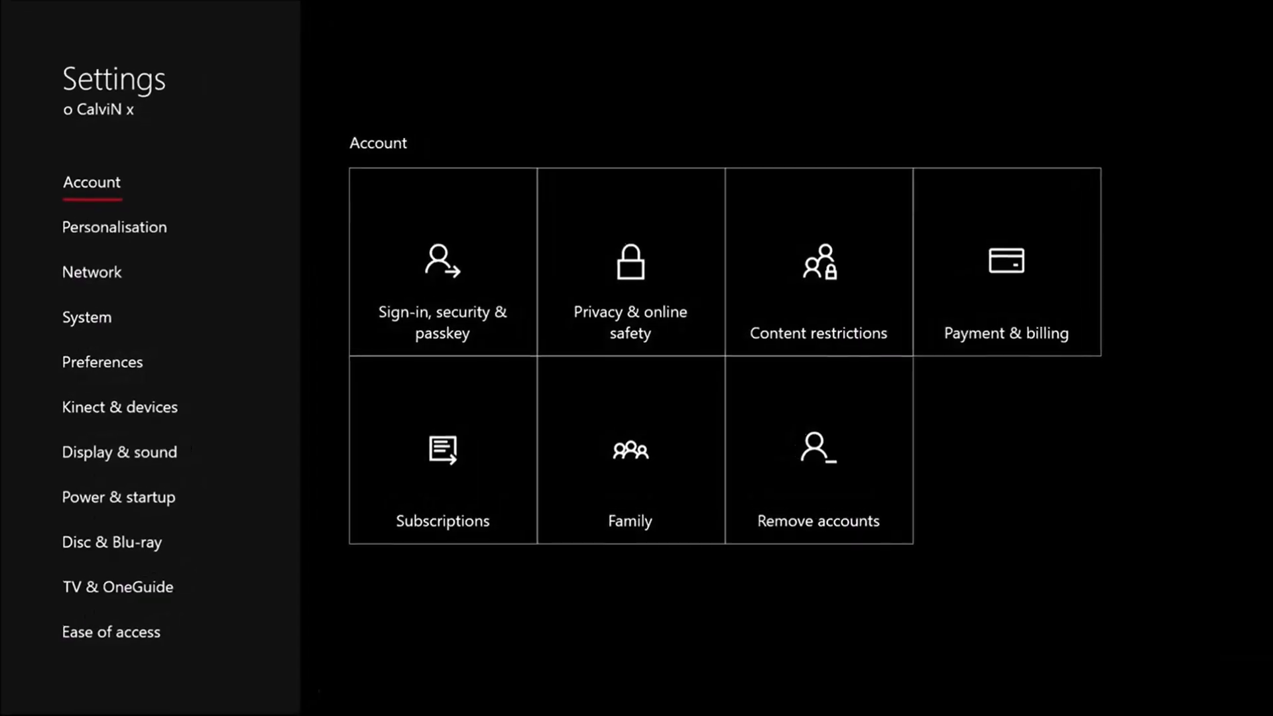
pyautogui.click(99, 362)
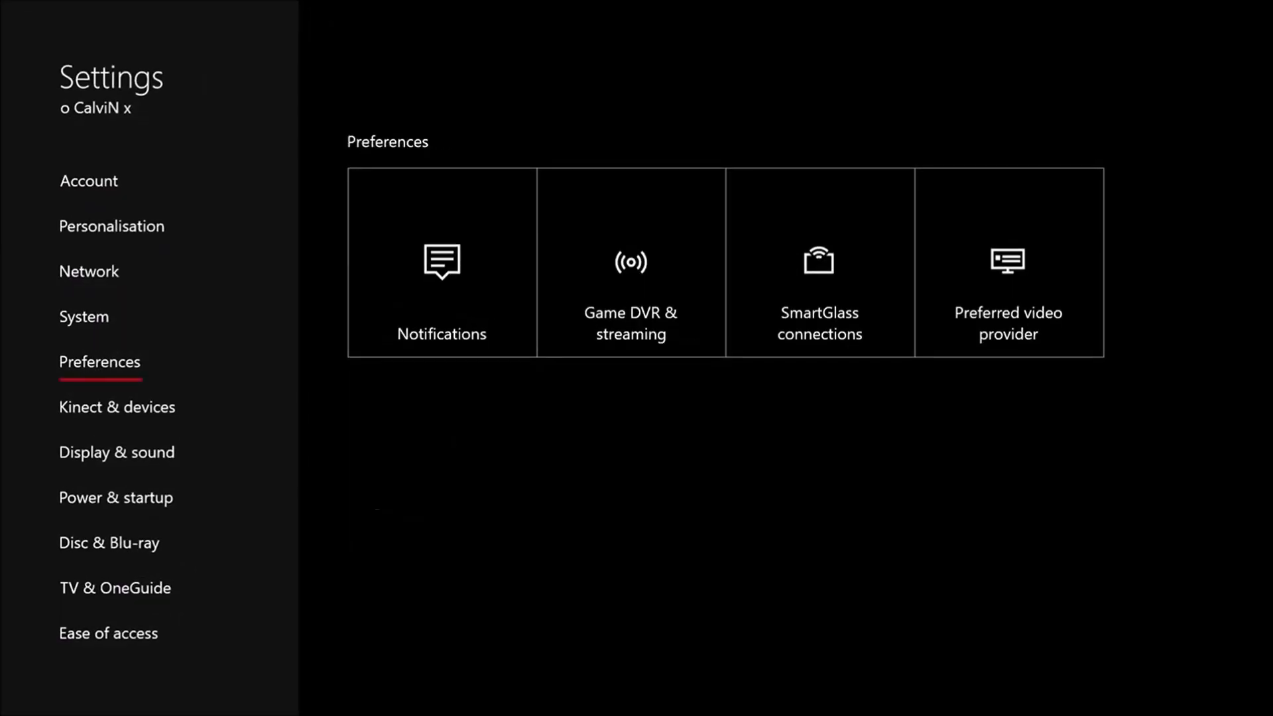
pyautogui.click(83, 317)
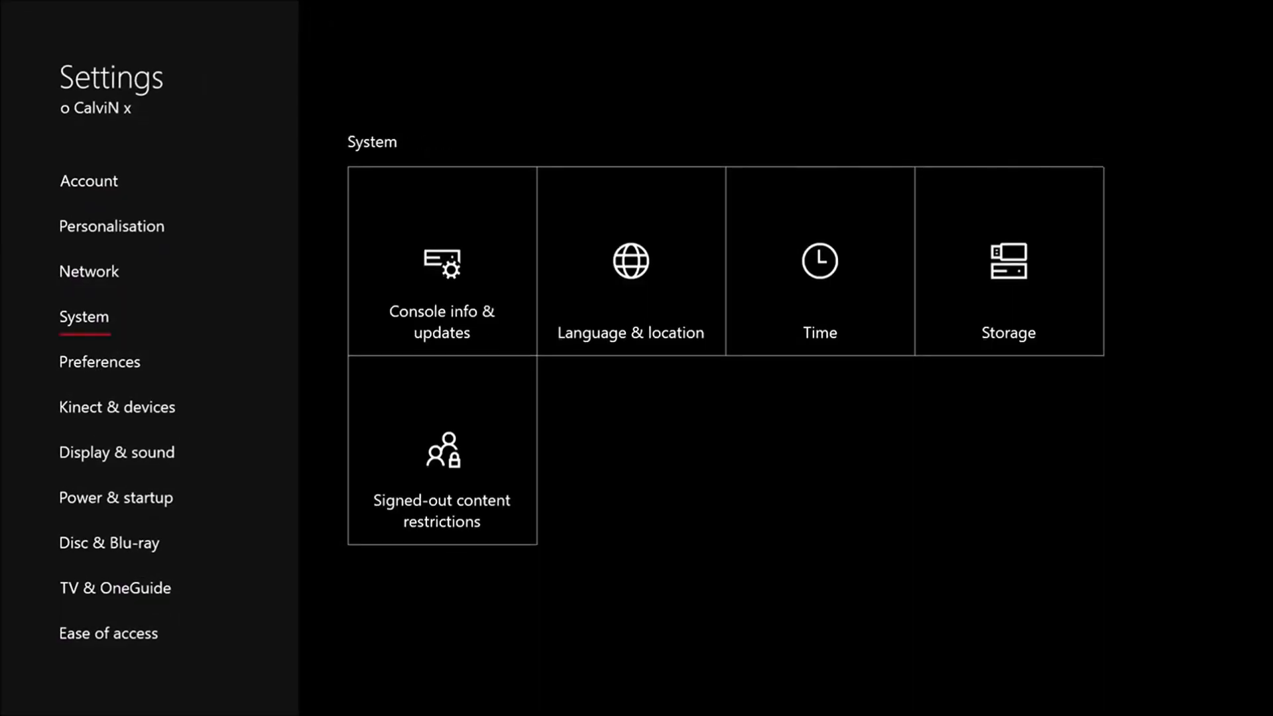
pyautogui.click(116, 406)
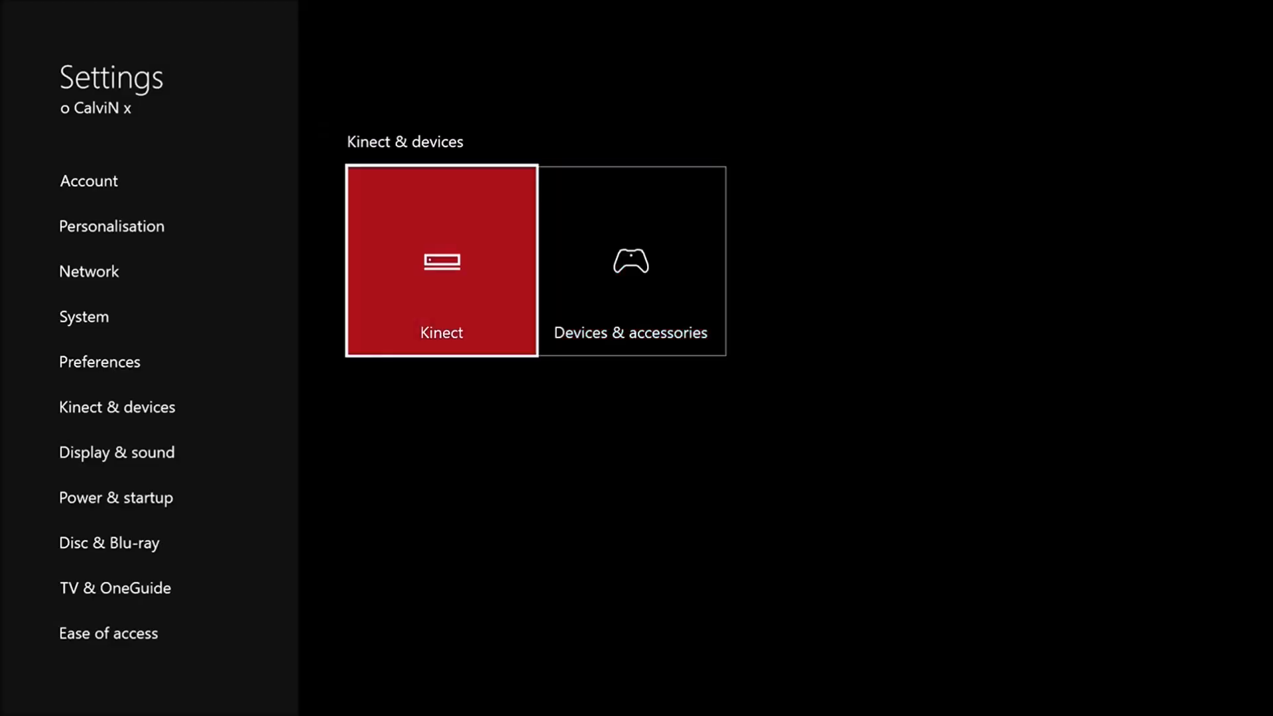
pyautogui.click(99, 361)
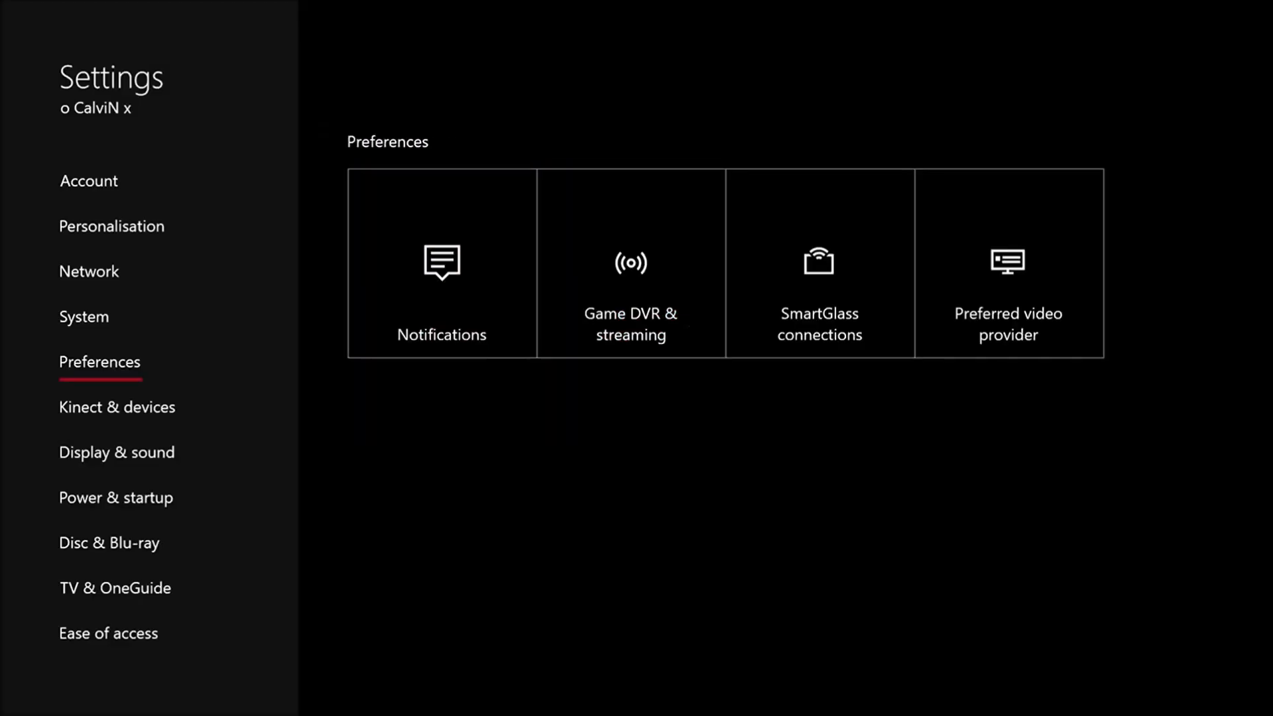
pyautogui.click(83, 317)
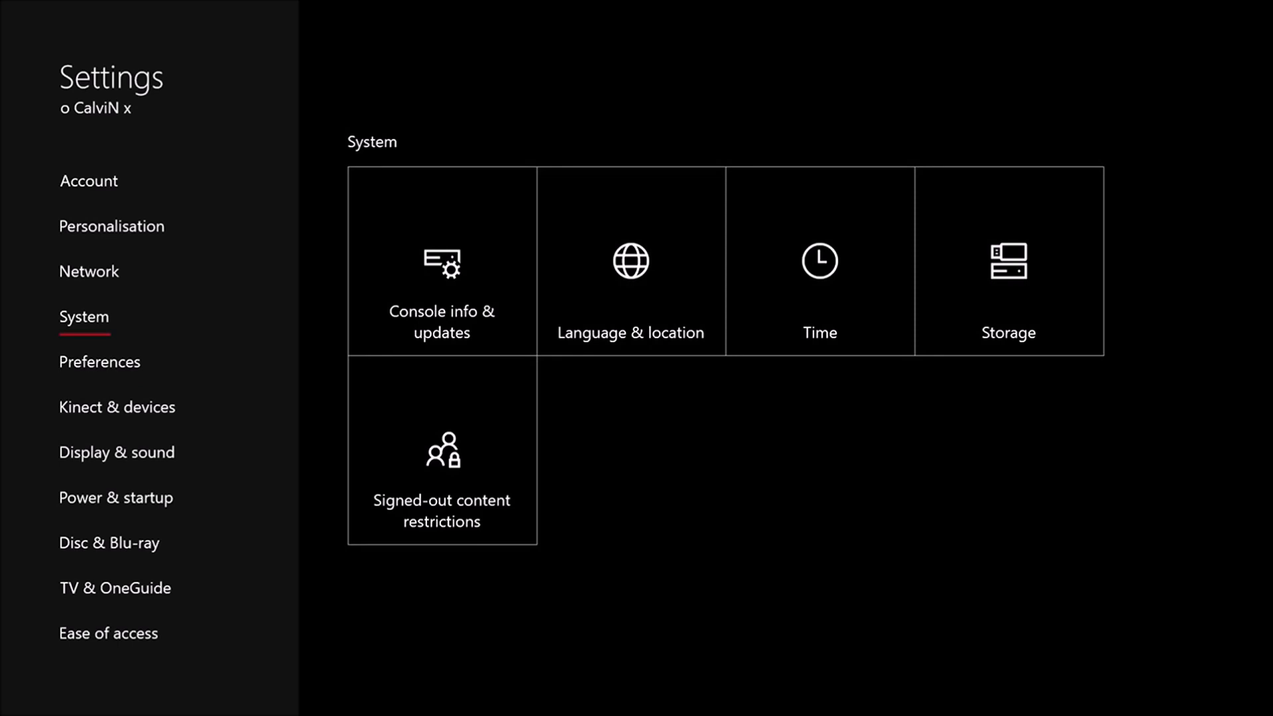
pyautogui.click(112, 225)
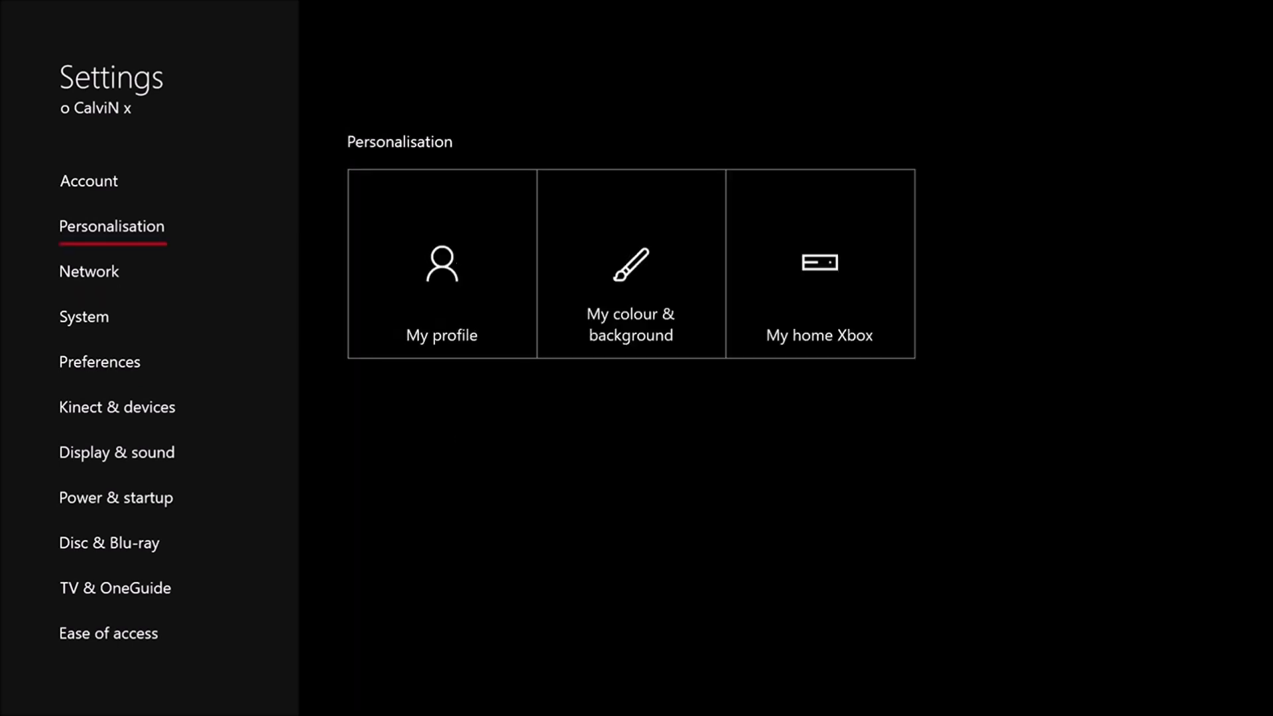
pyautogui.click(117, 406)
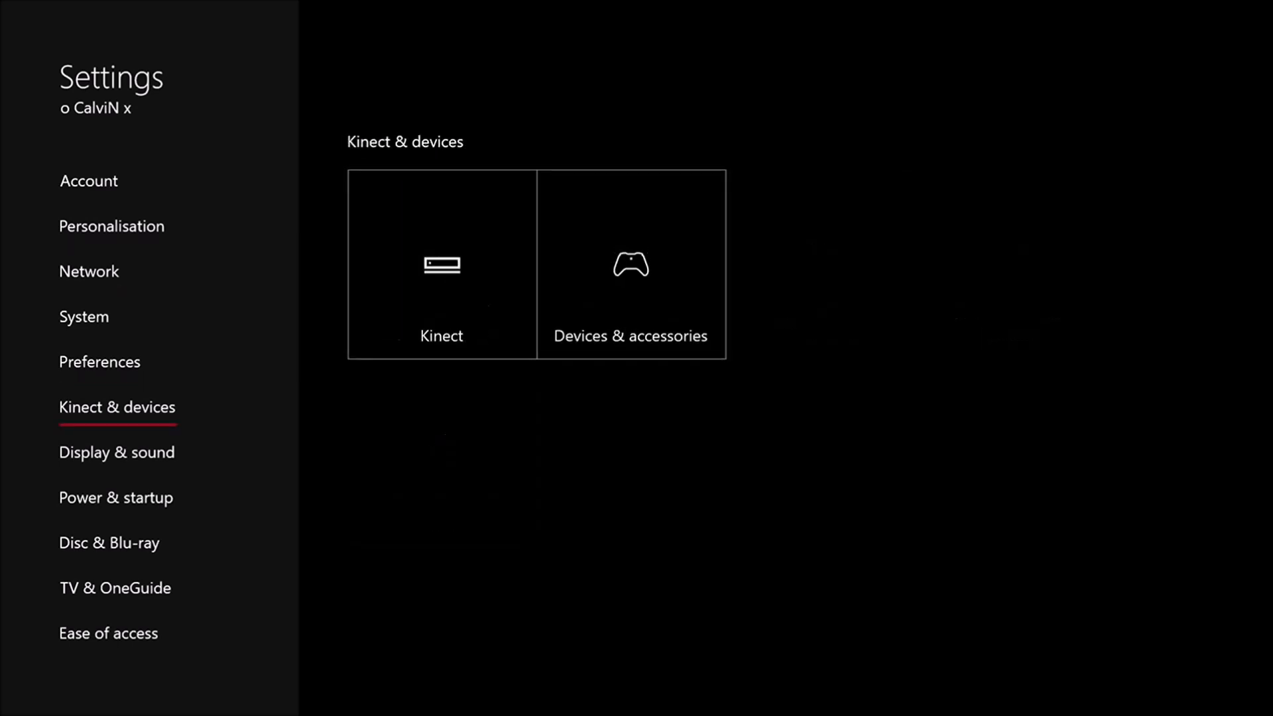
pyautogui.click(99, 362)
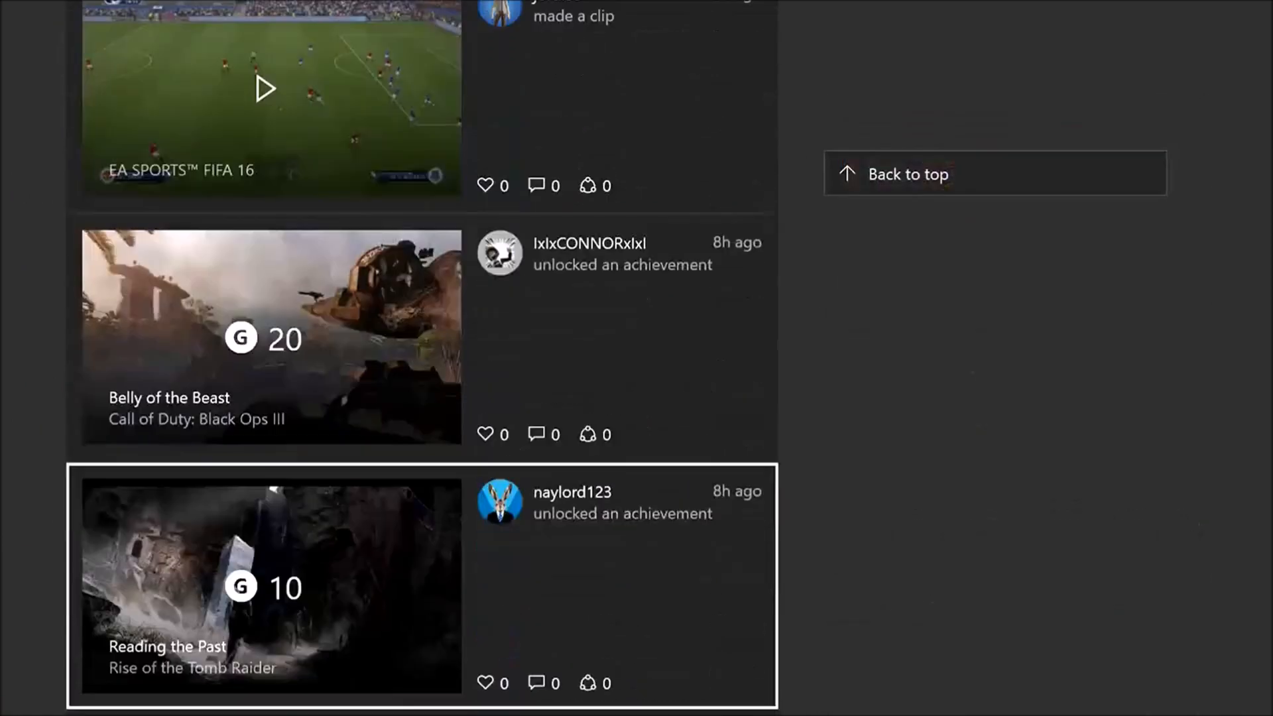
# Scroll through the Community activity feed, then switch away from the Xbox app
pyautogui.click(16, 700)
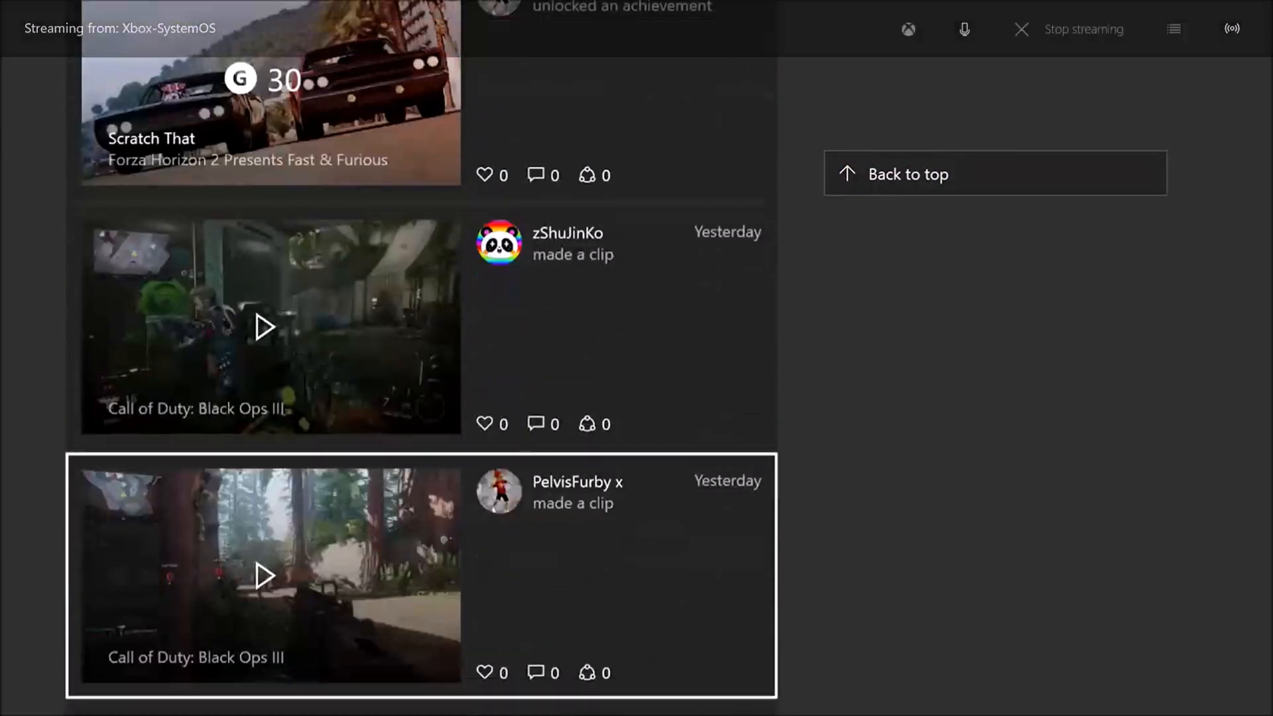
pyautogui.scroll(-3)
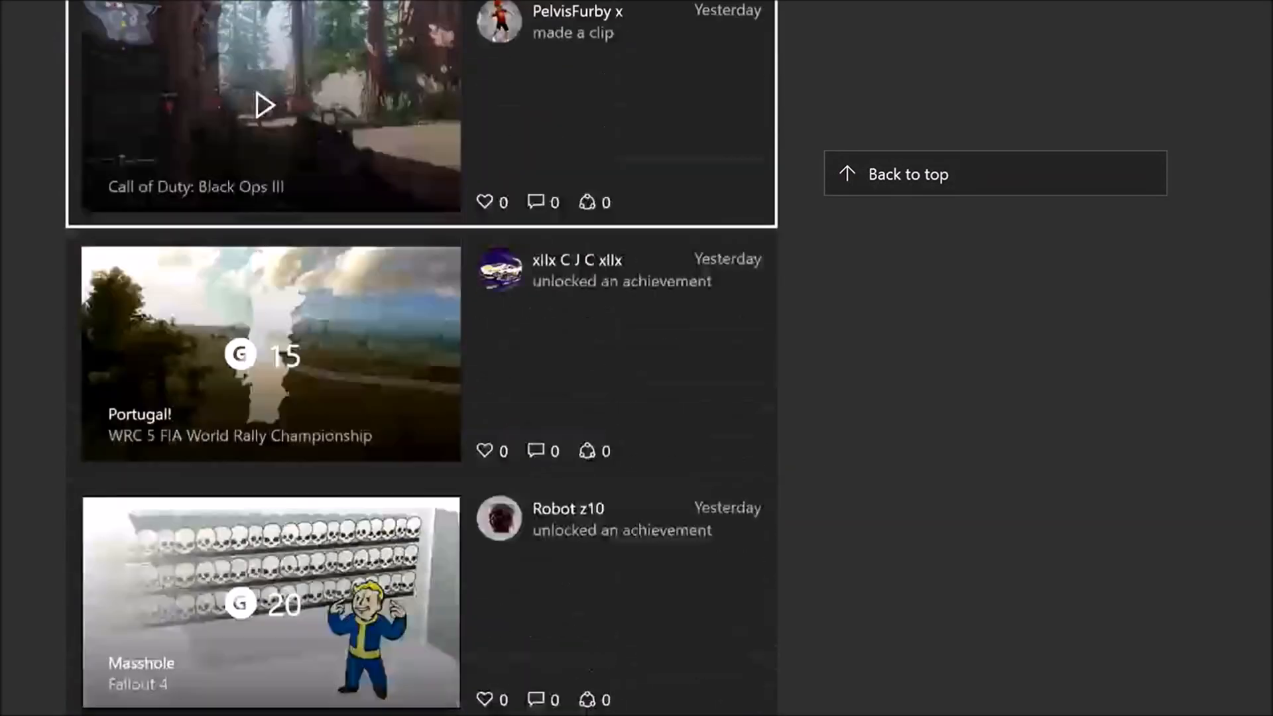
pyautogui.scroll(-3)
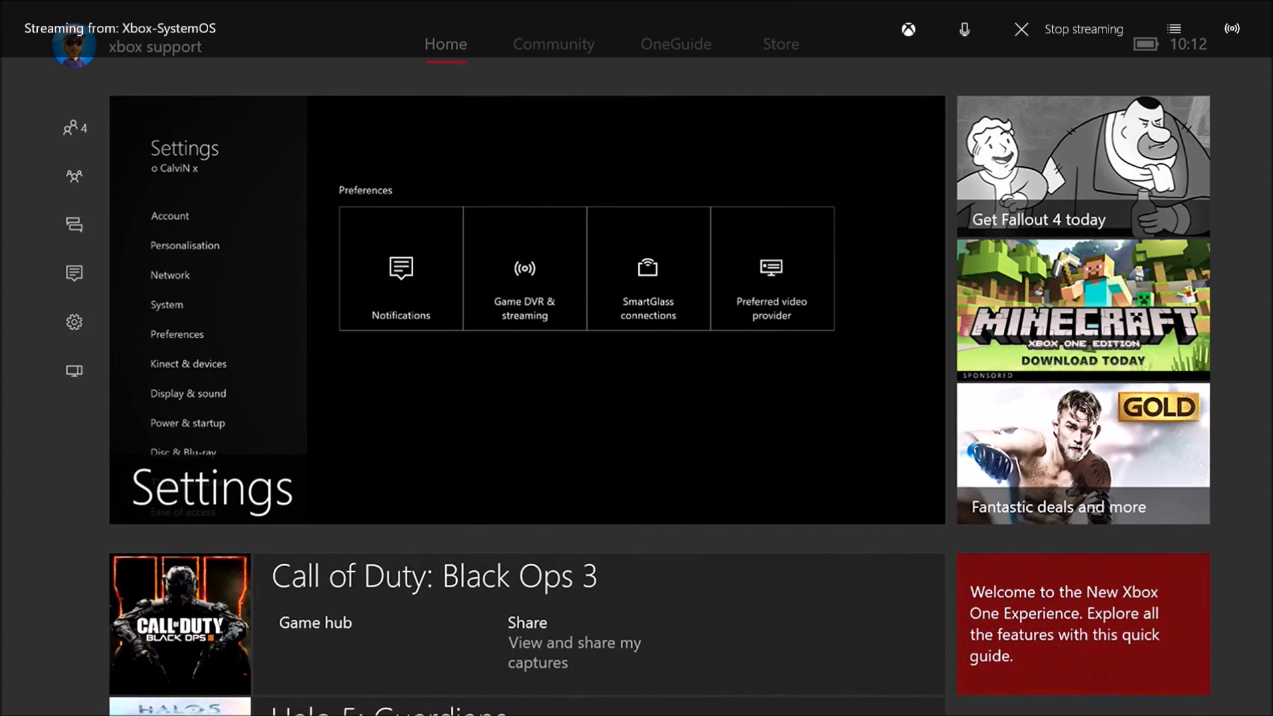
pyautogui.press('alt+tab')
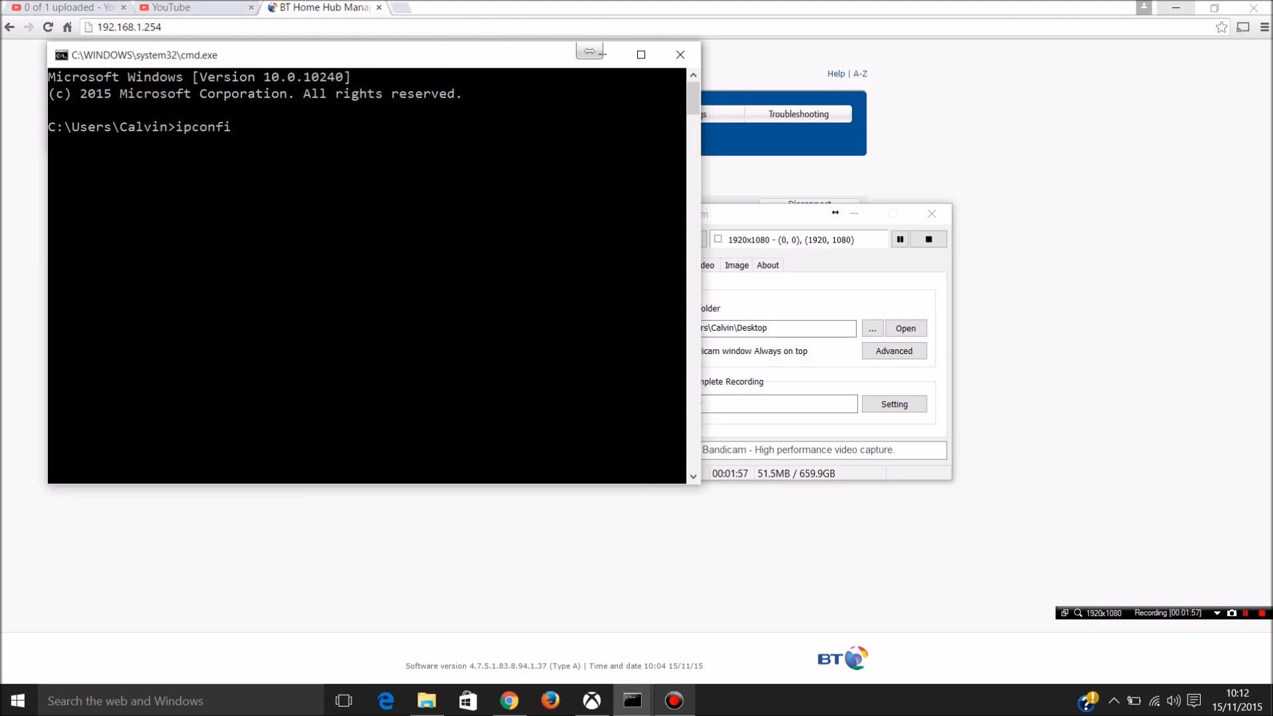
# Type the ipconfig command in Command Prompt
pyautogui.write('g')
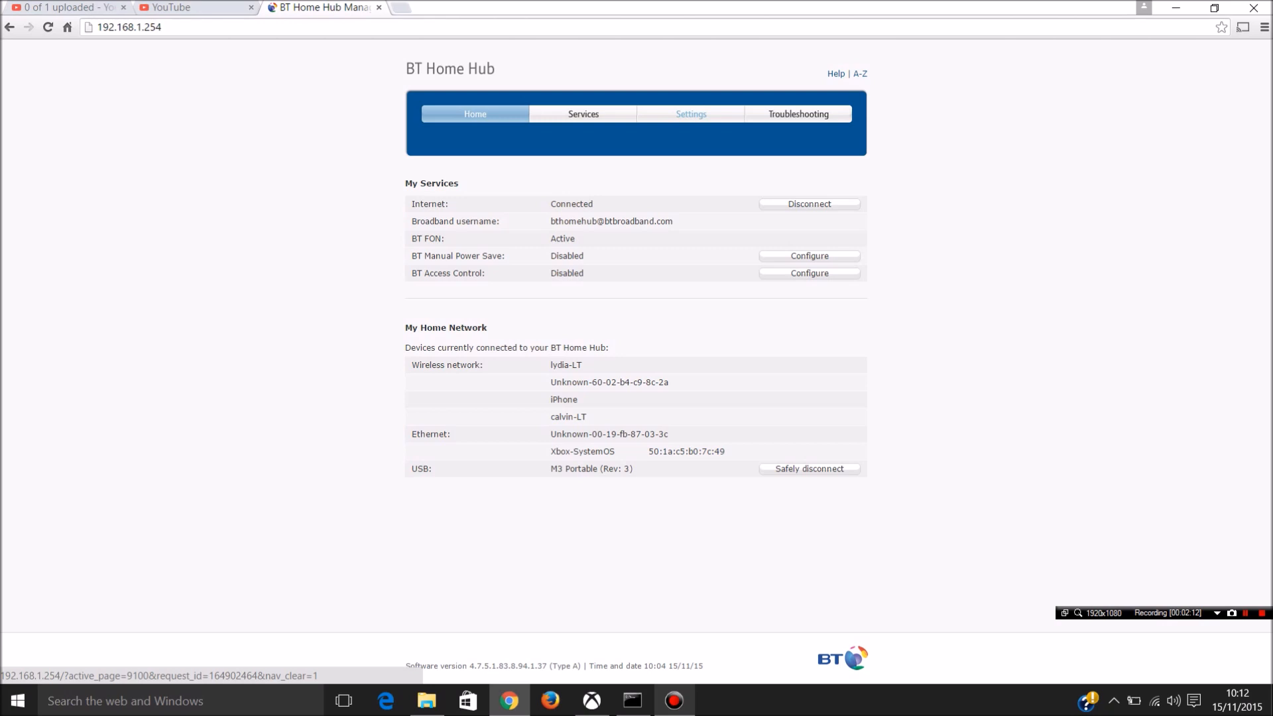
# Log in to BT Home Hub Manager, re-entering the admin password after one rejection
pyautogui.click(691, 114)
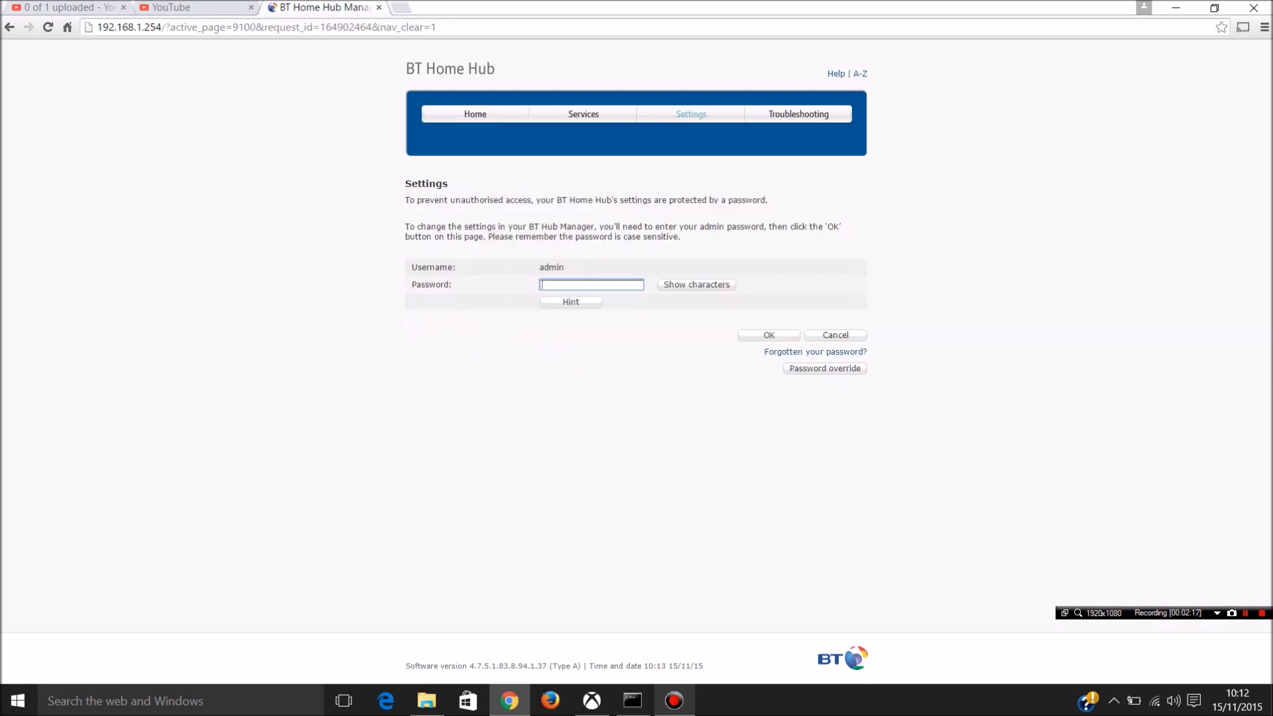
pyautogui.write('***')
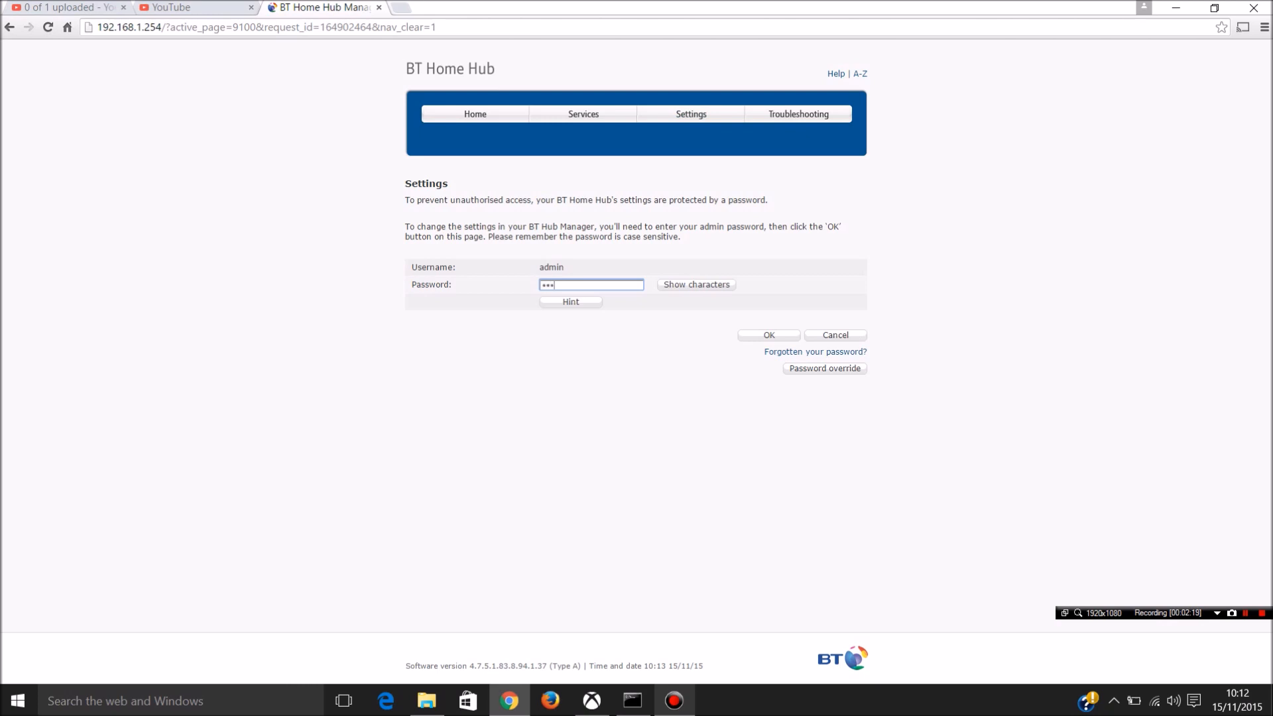
pyautogui.click(768, 334)
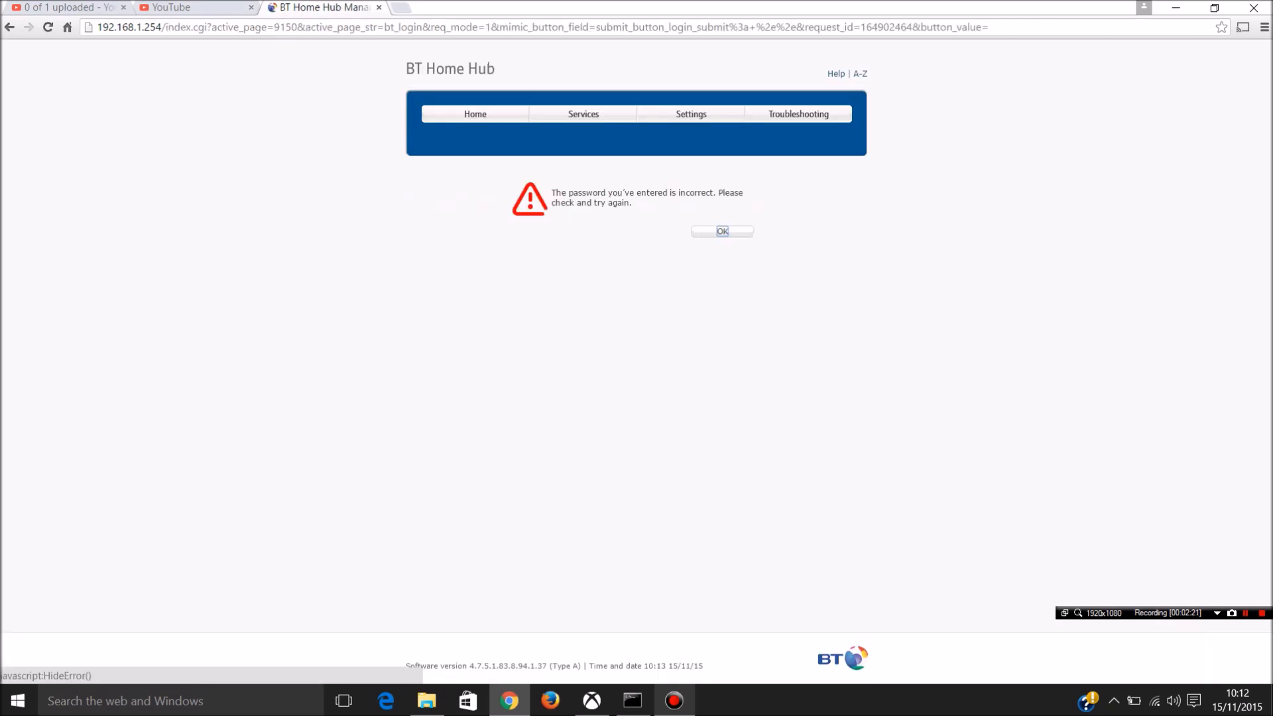
pyautogui.click(721, 232)
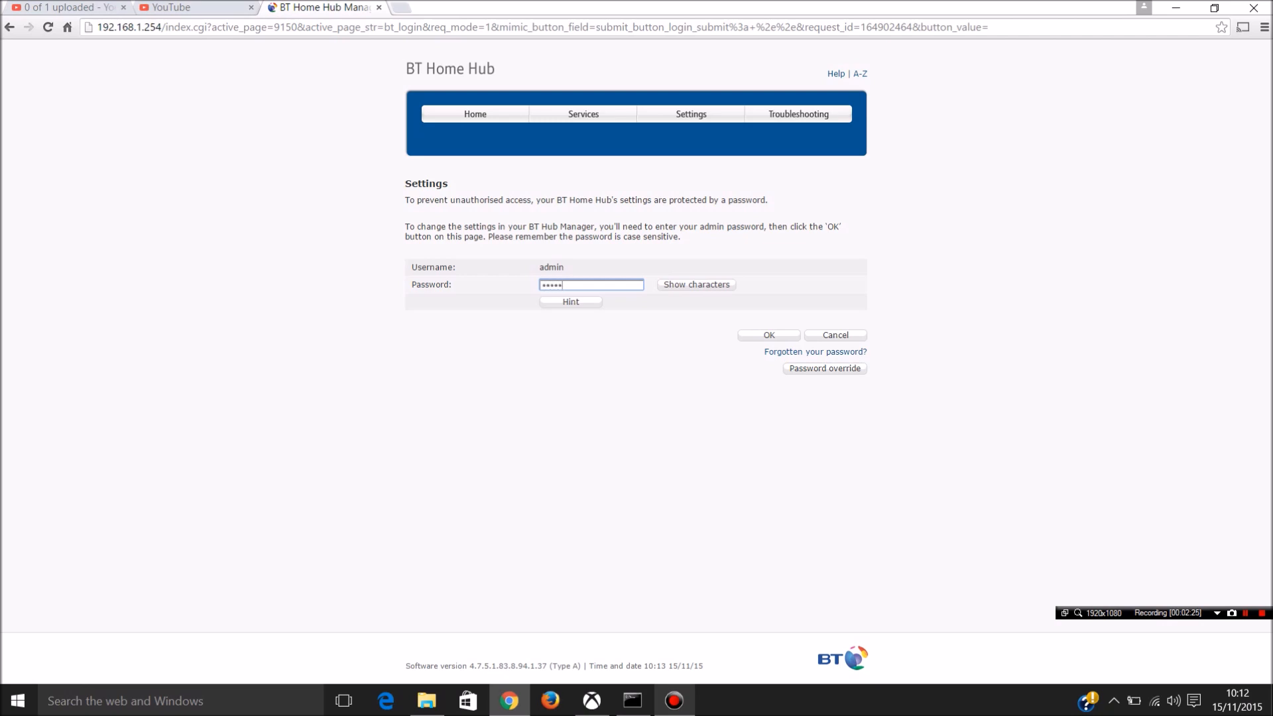
pyautogui.click(766, 335)
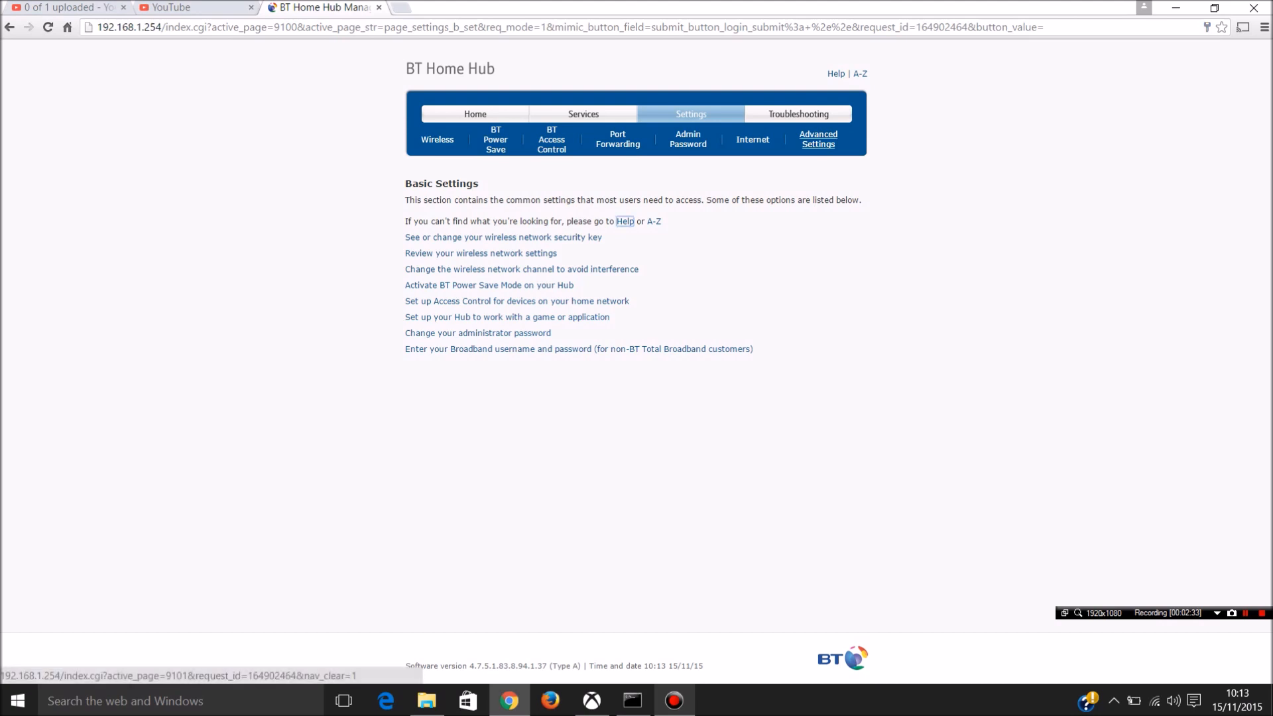
# Enter Advanced Settings and refresh the Home Network device list
pyautogui.click(817, 139)
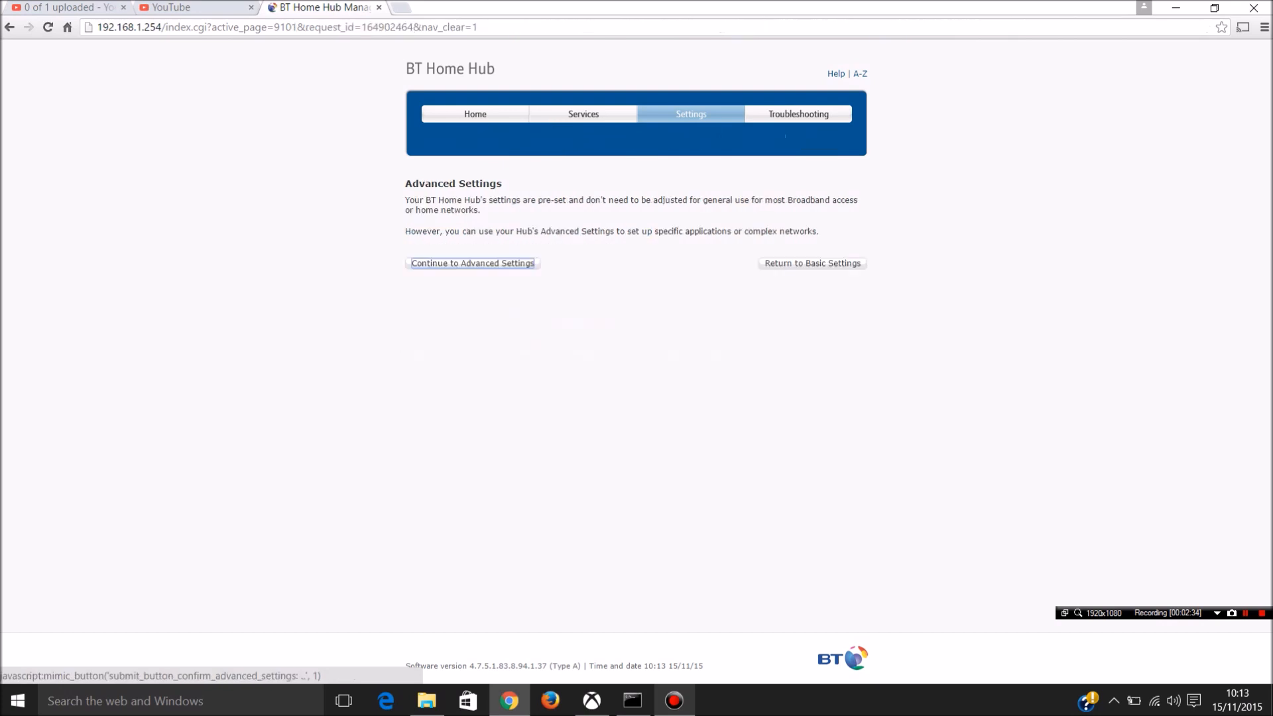
pyautogui.click(472, 263)
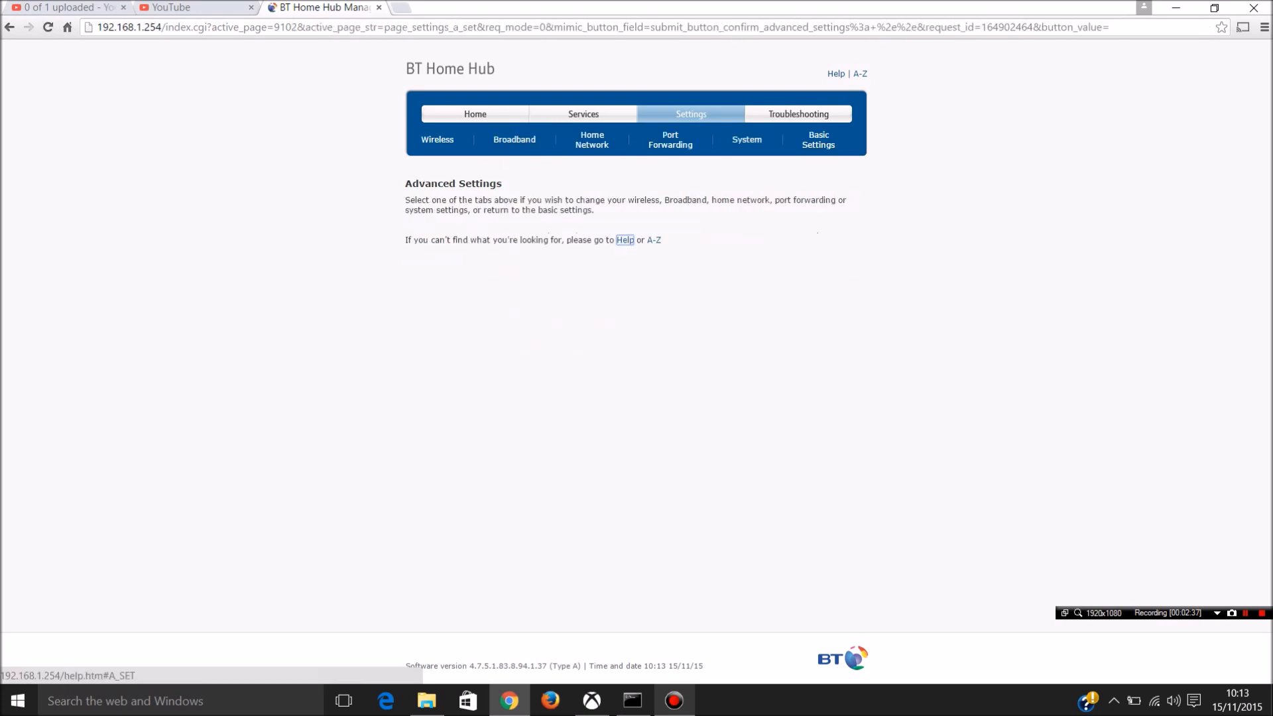
pyautogui.click(591, 140)
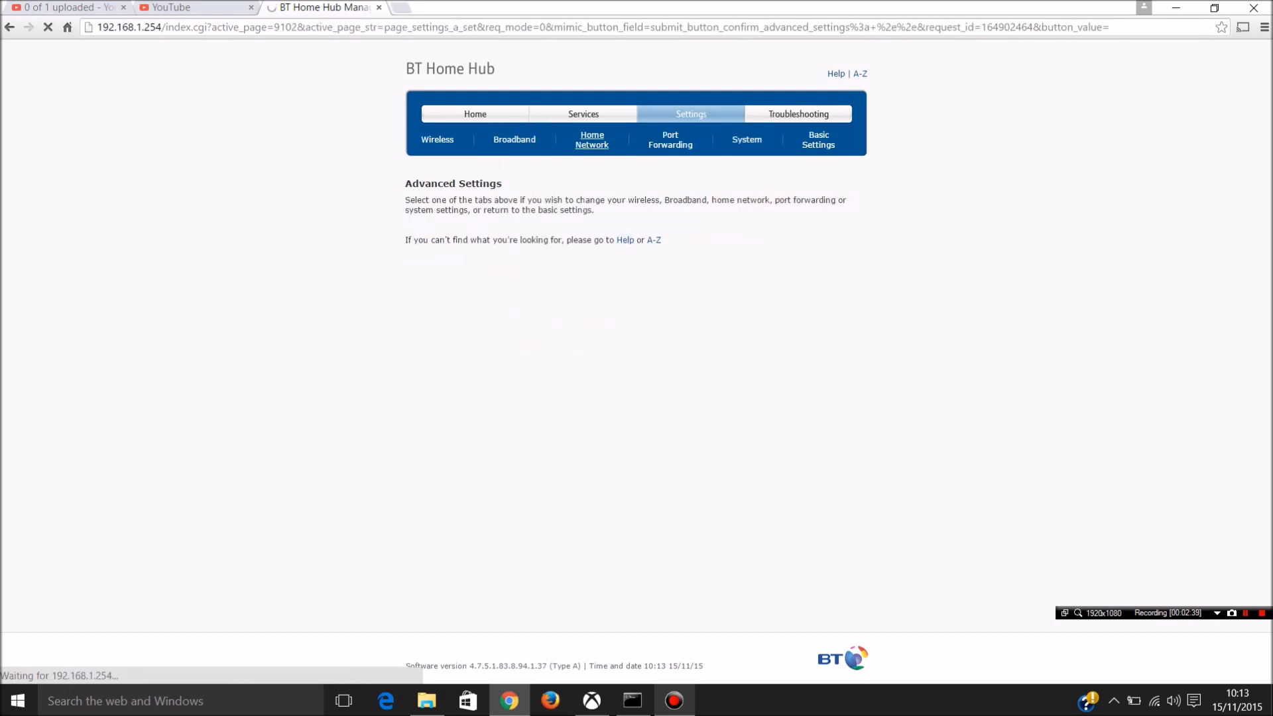
pyautogui.click(587, 139)
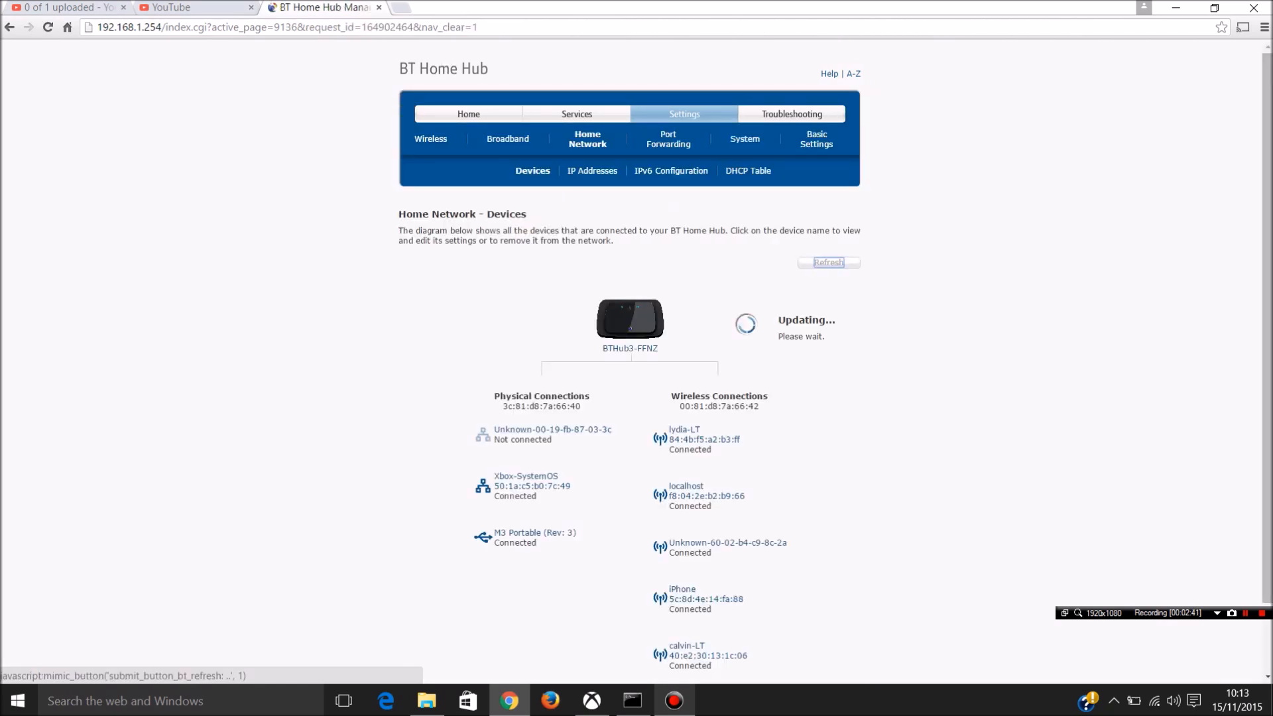
# View the Xbox-SystemOS device's details to confirm it is connected
pyautogui.click(828, 263)
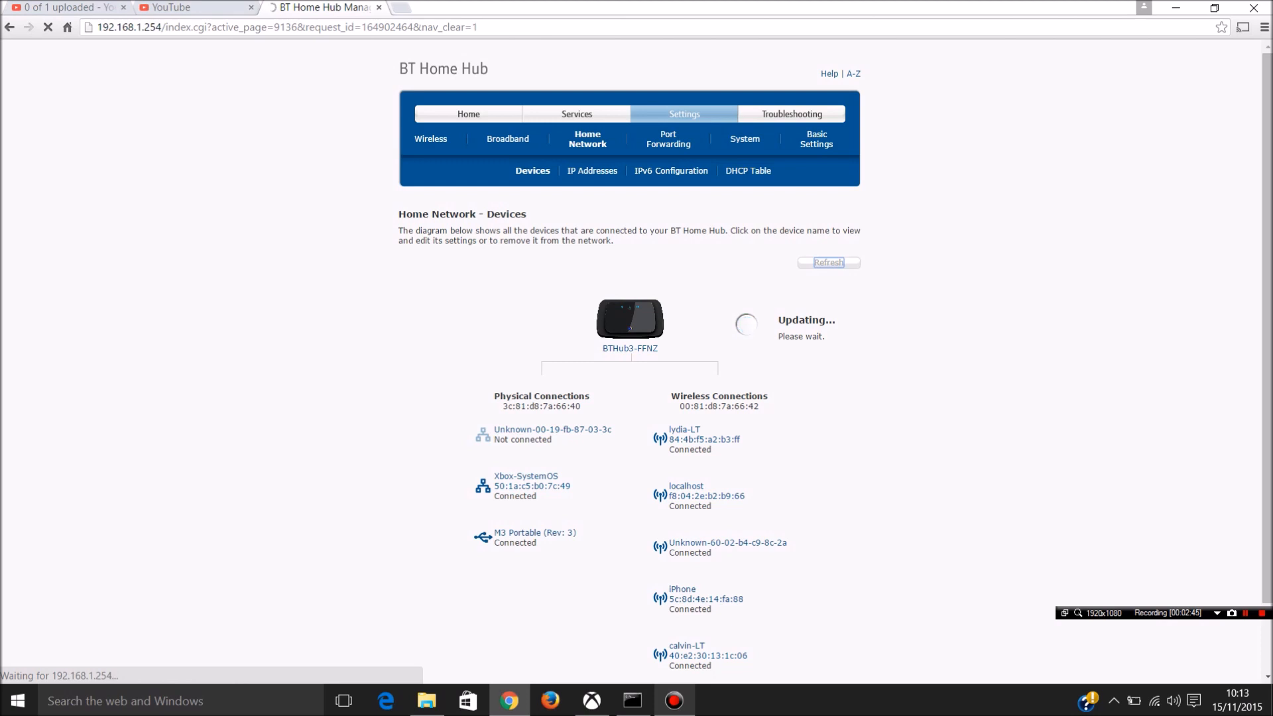
pyautogui.click(828, 262)
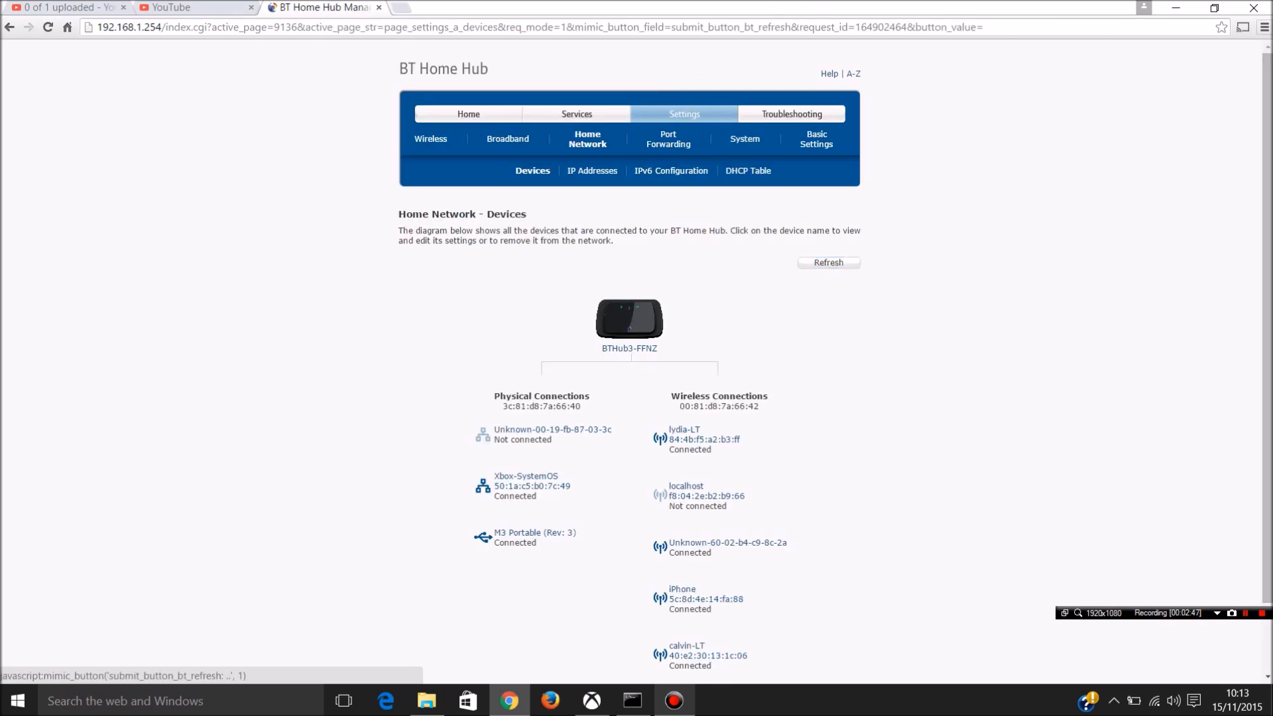
pyautogui.press('alt+tab')
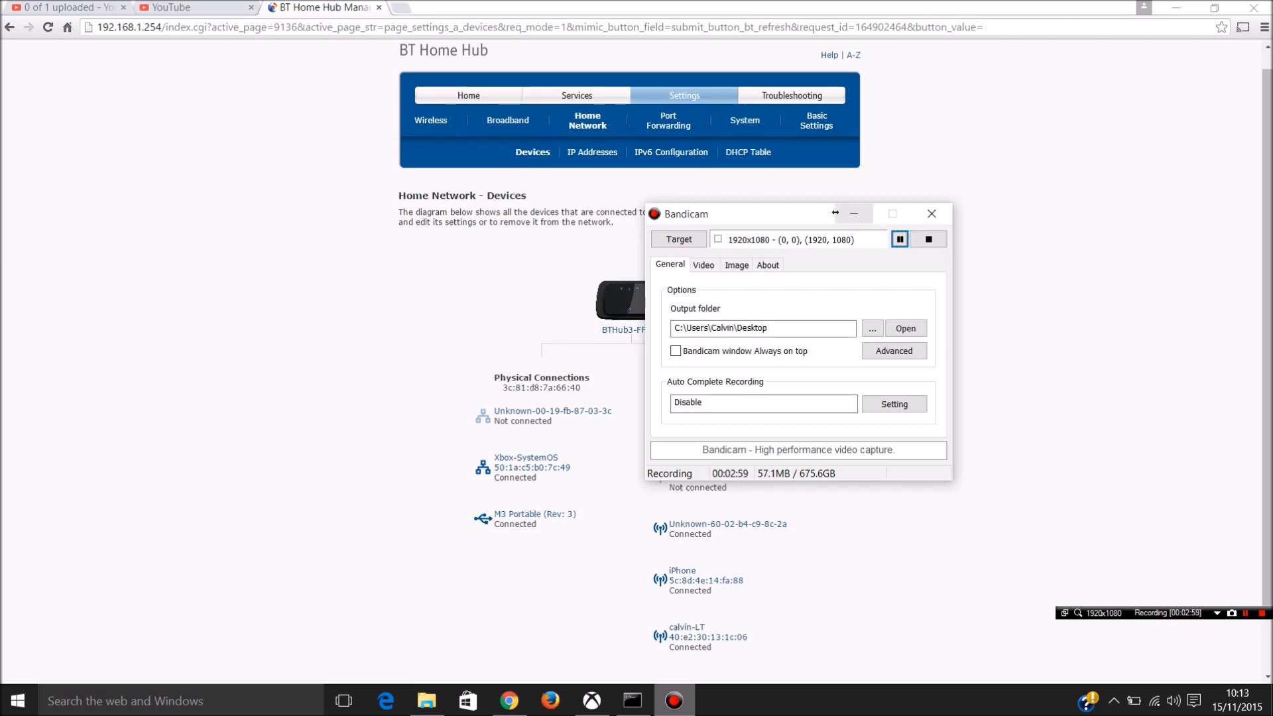
pyautogui.click(853, 213)
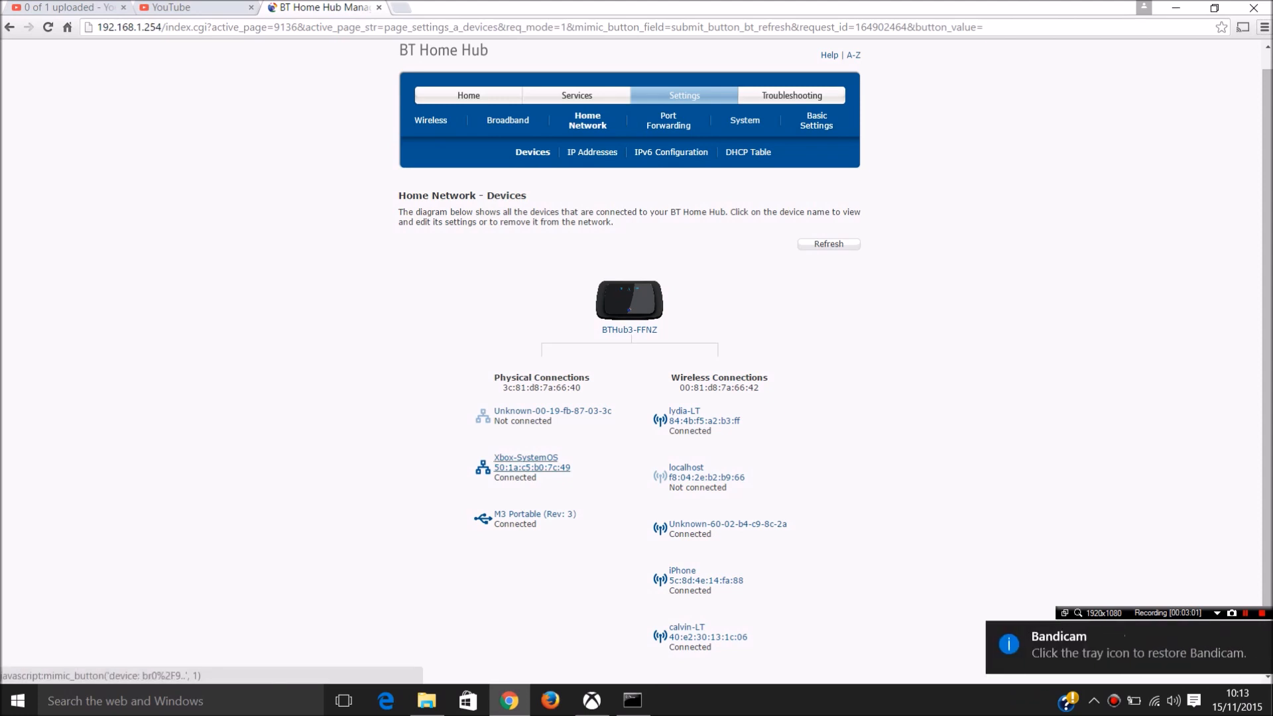
pyautogui.click(525, 457)
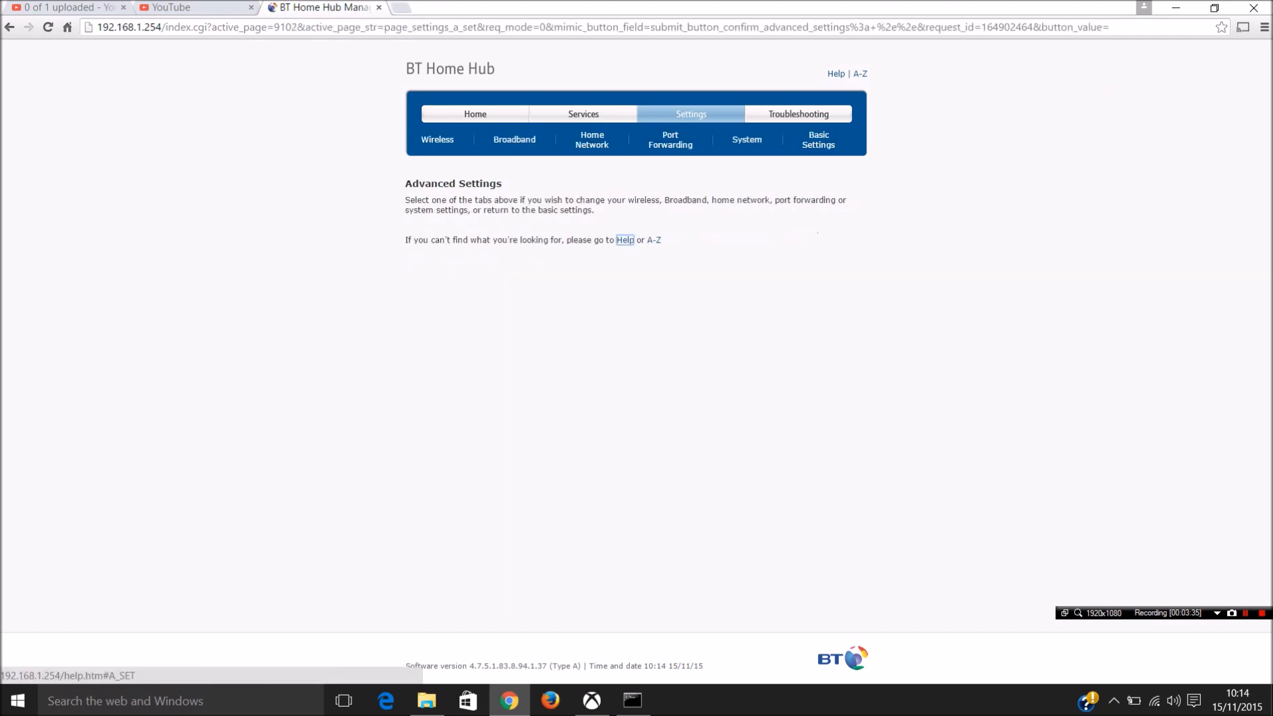
# Enable the DMZ for Xbox-SystemOS under Port Forwarding and apply it
pyautogui.click(670, 139)
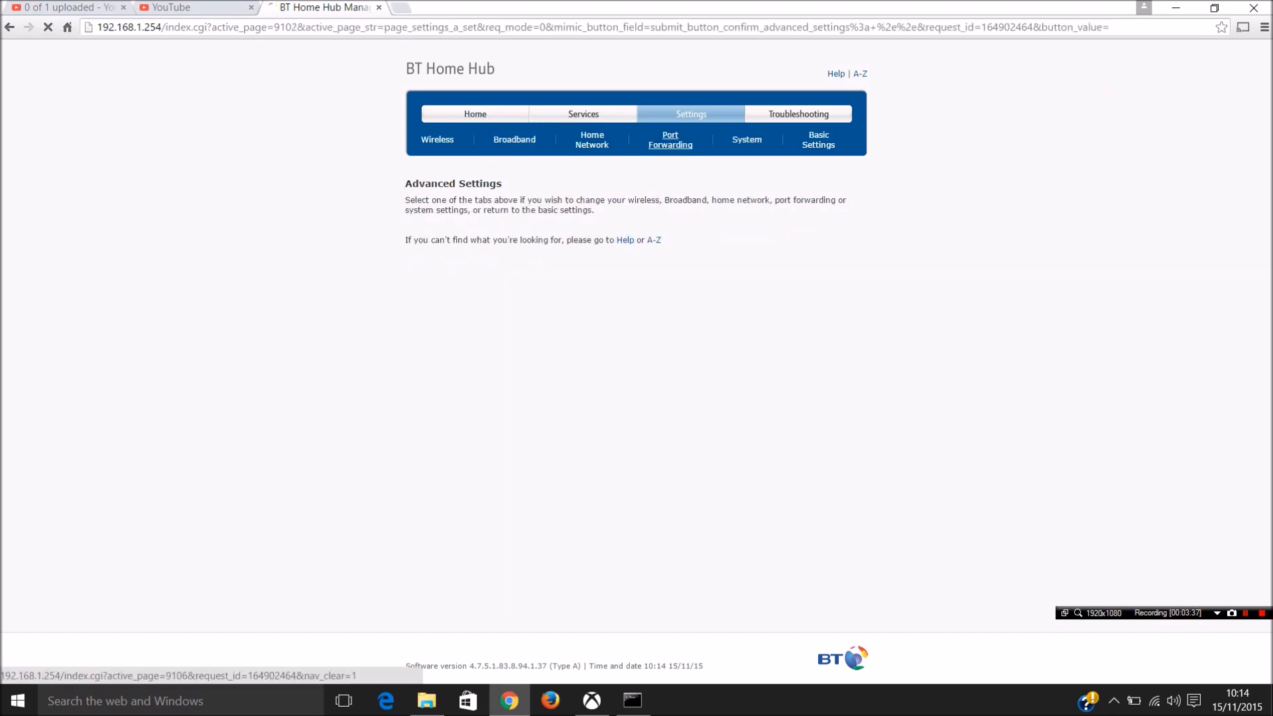
pyautogui.click(669, 138)
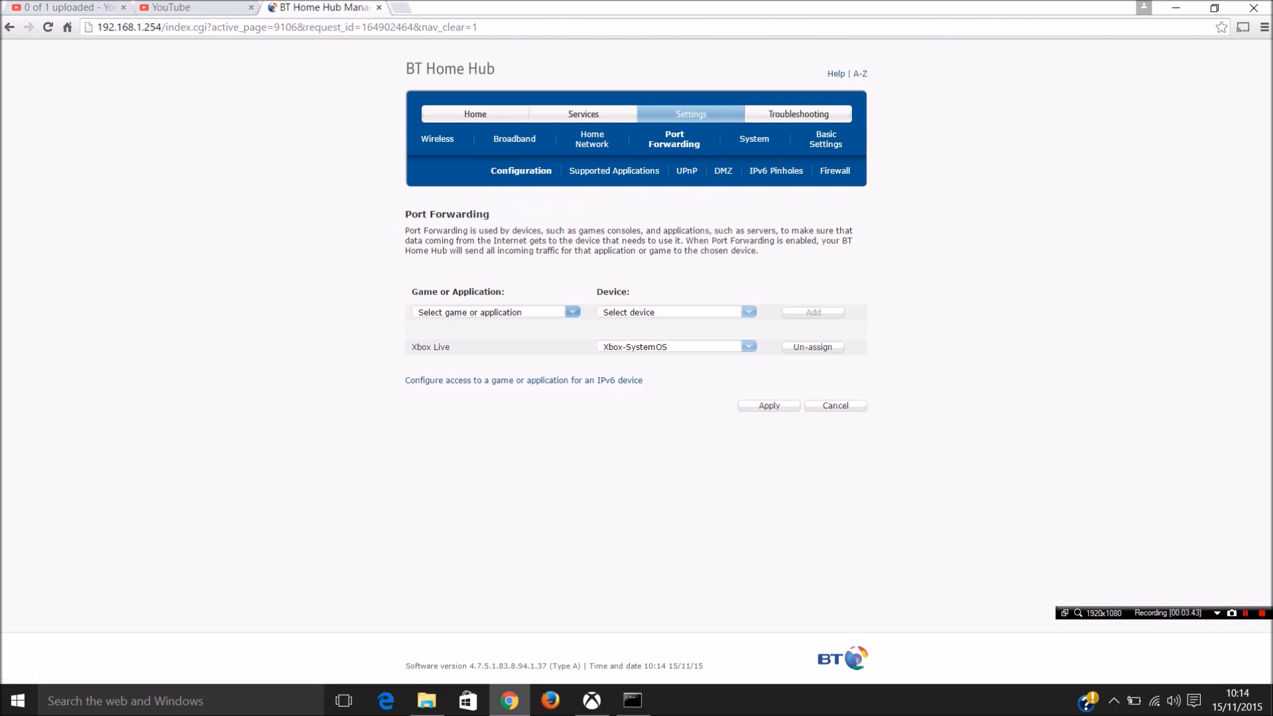
pyautogui.click(721, 171)
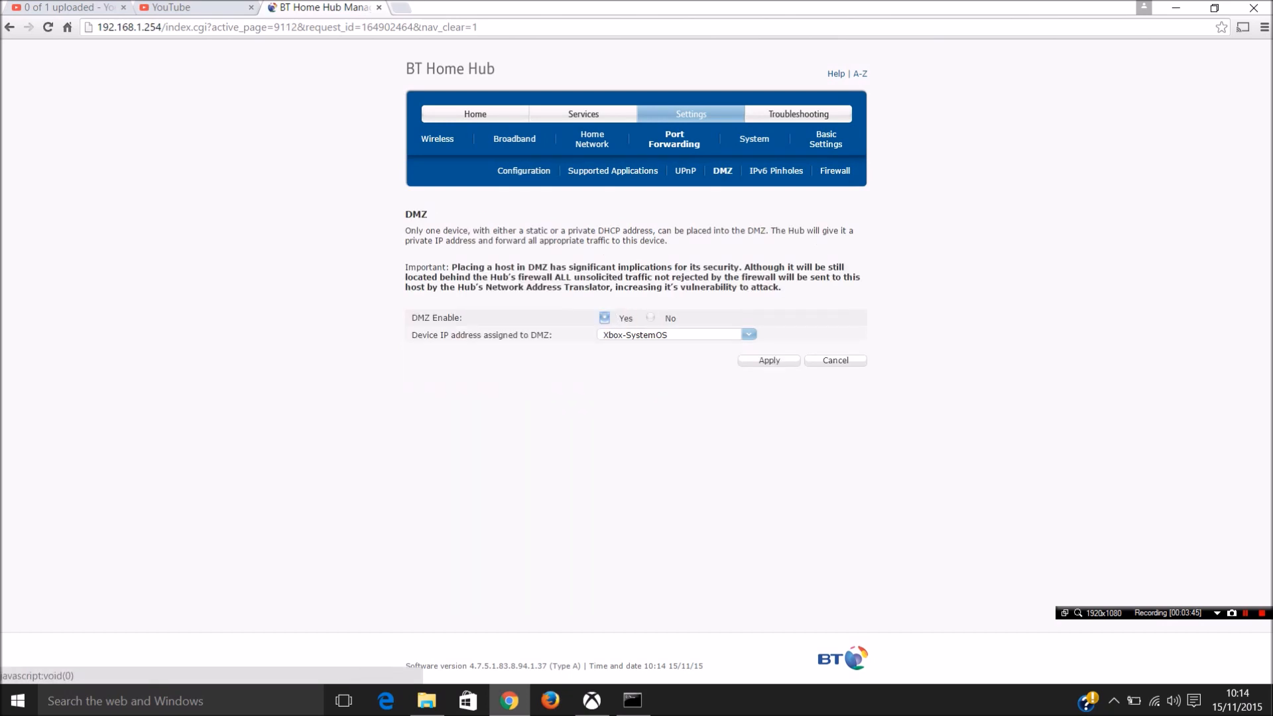
pyautogui.click(747, 334)
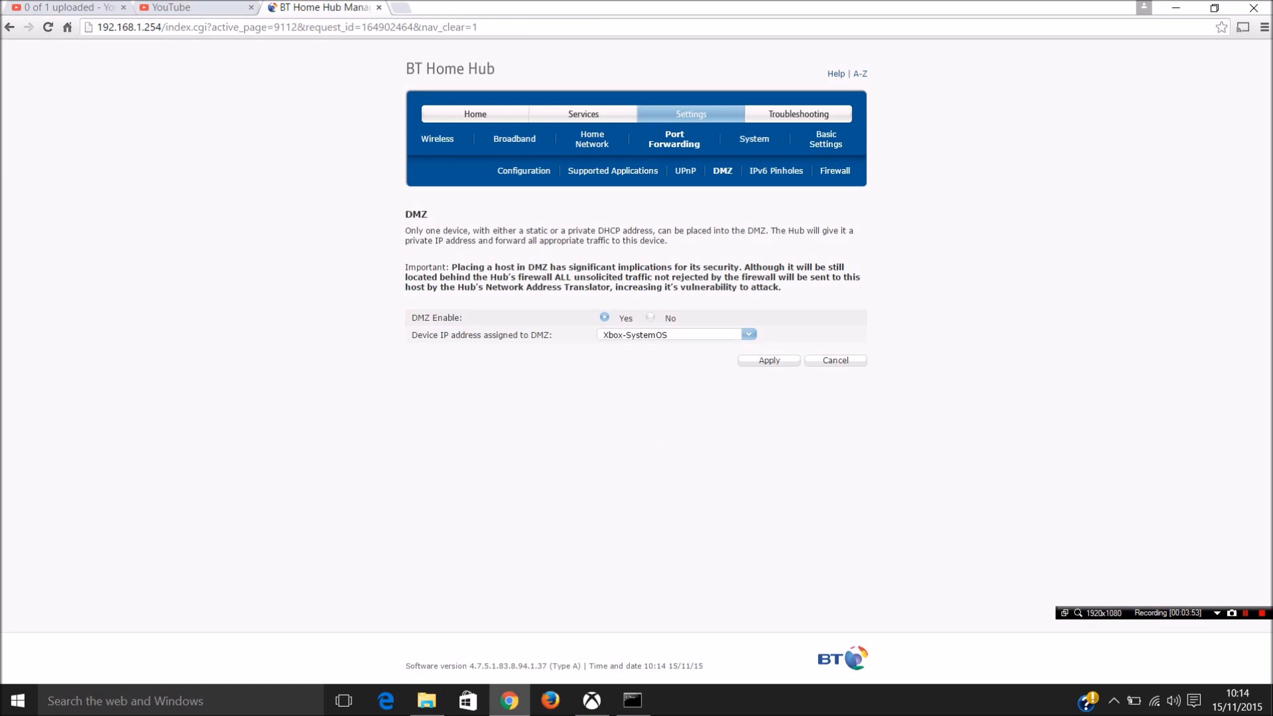
pyautogui.click(767, 359)
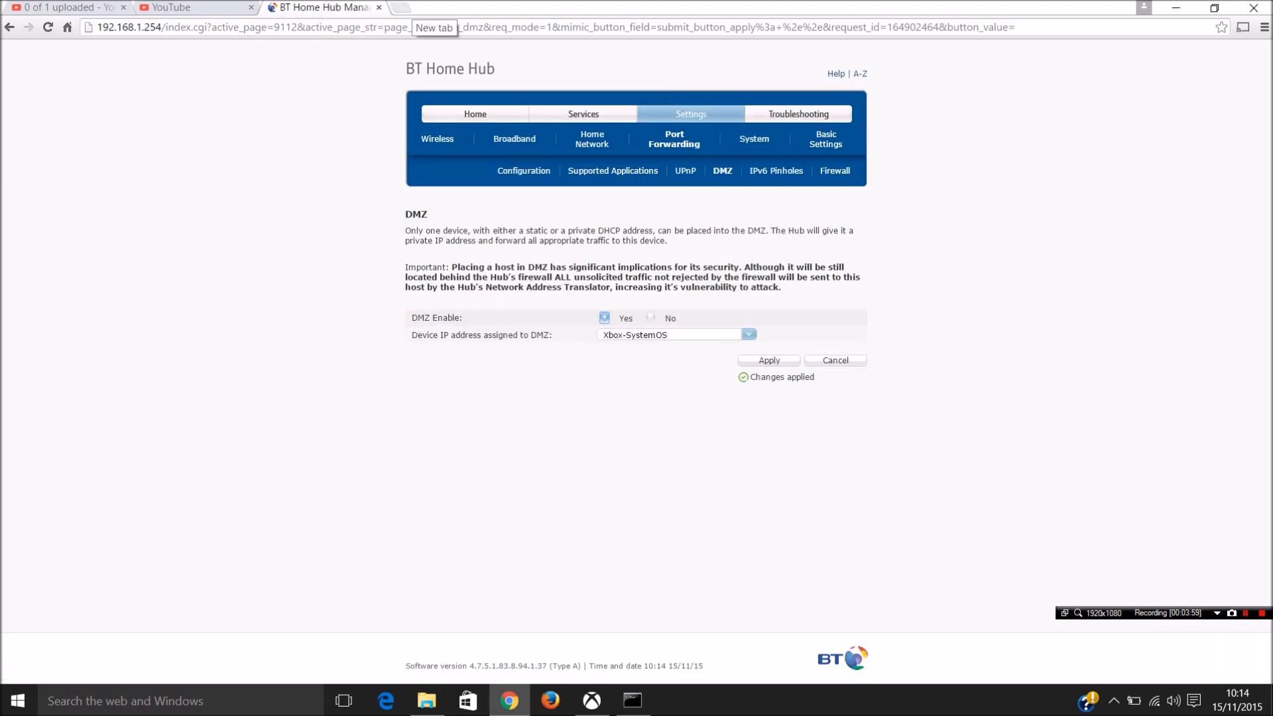
pyautogui.click(434, 7)
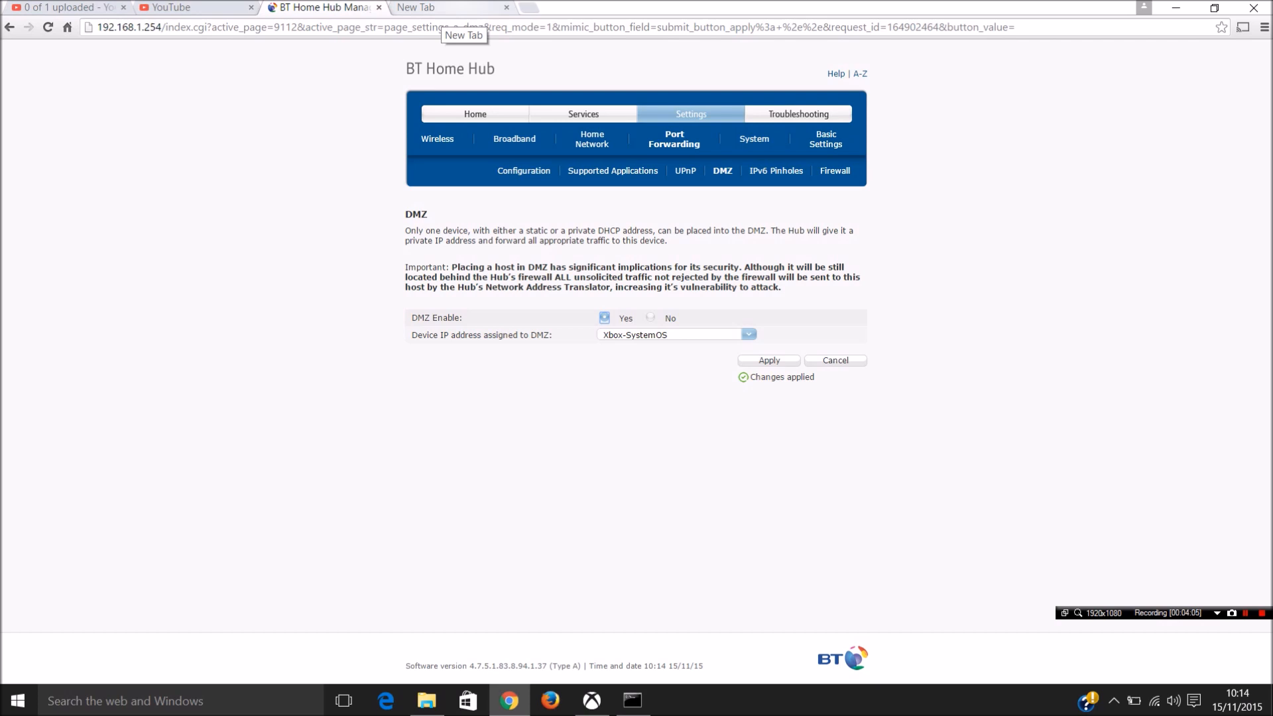
# Search Google for 'what is my ip' from the Chrome address bar
pyautogui.write('what is my ip')
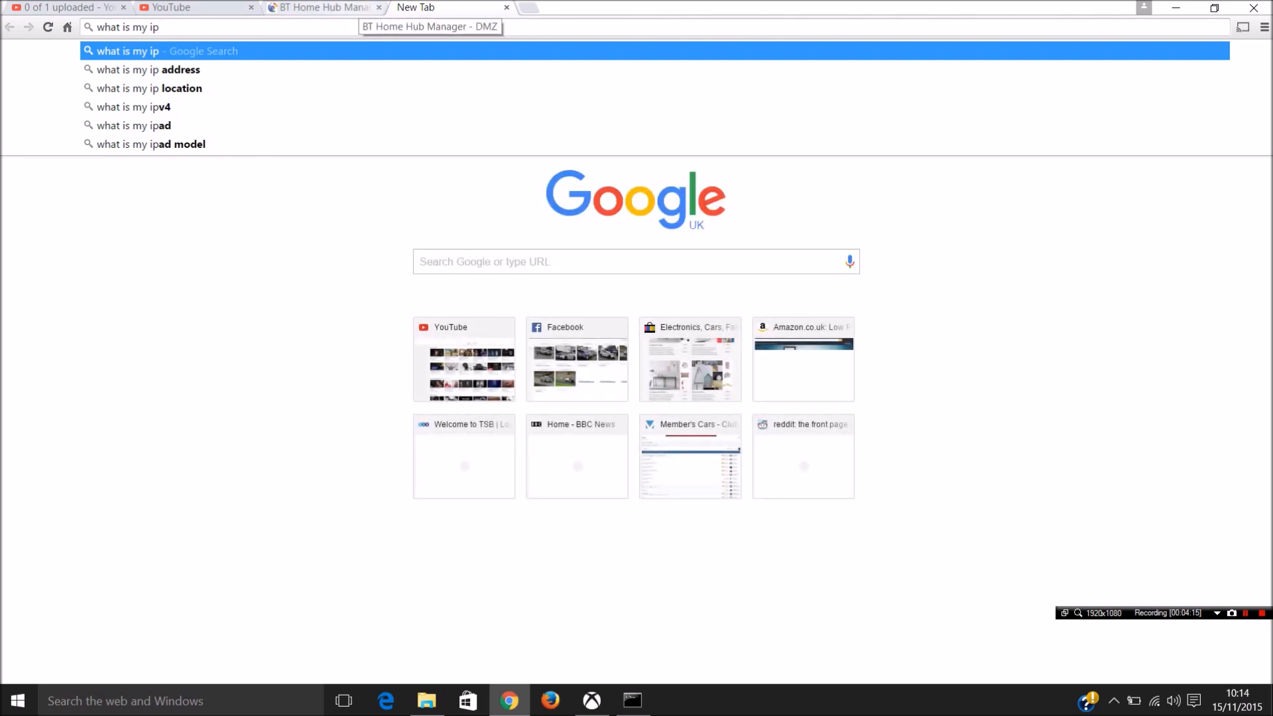
pyautogui.click(319, 7)
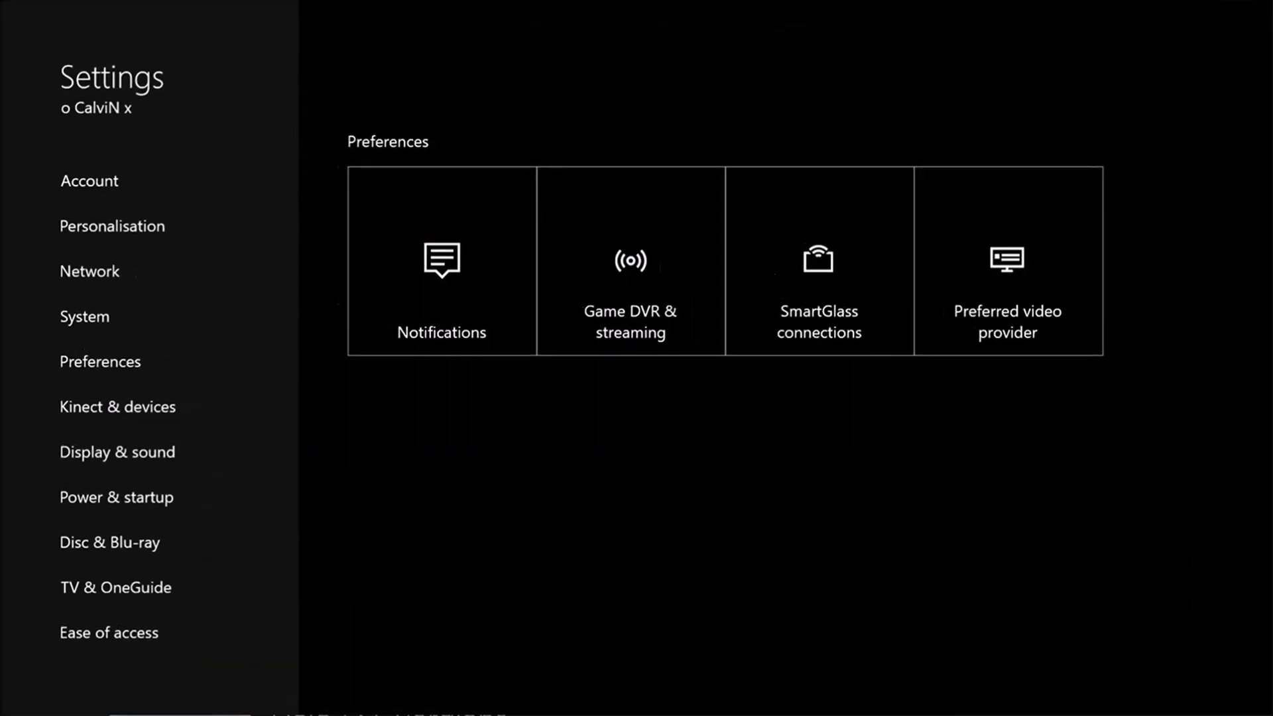
# Open the console's Network settings, showing a wired connection with NAT Type Open
pyautogui.click(117, 406)
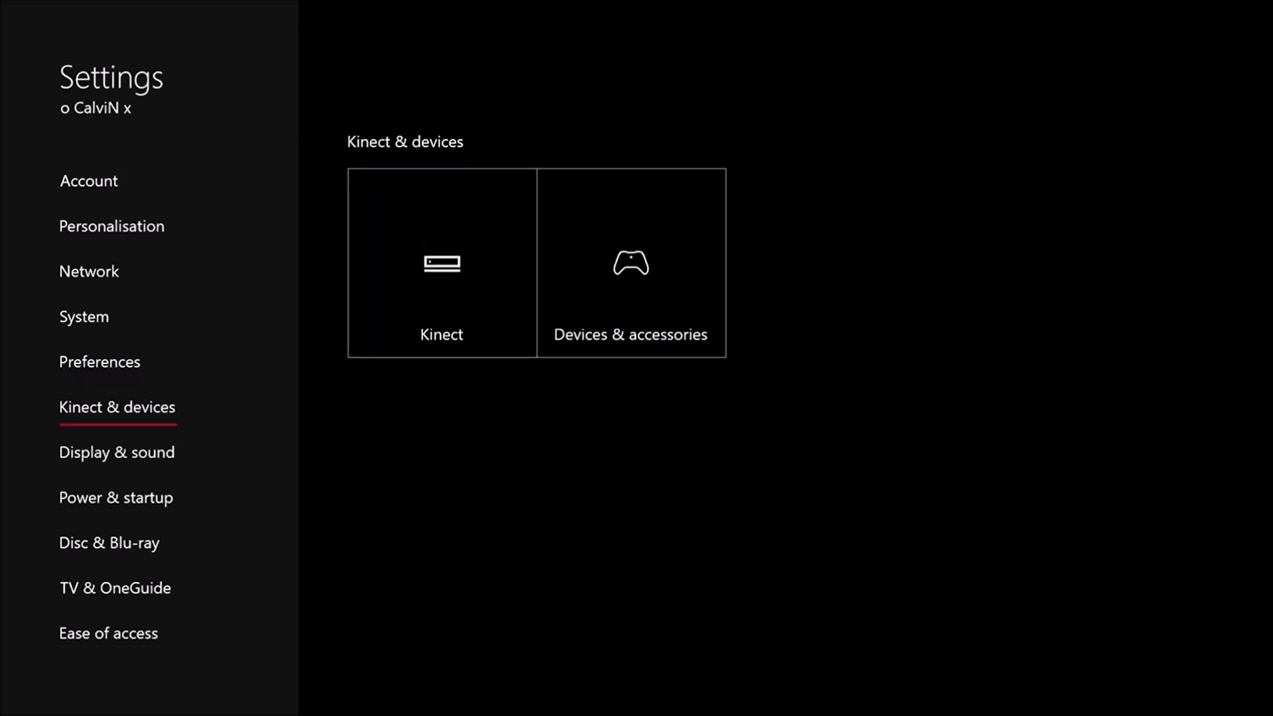
pyautogui.click(89, 271)
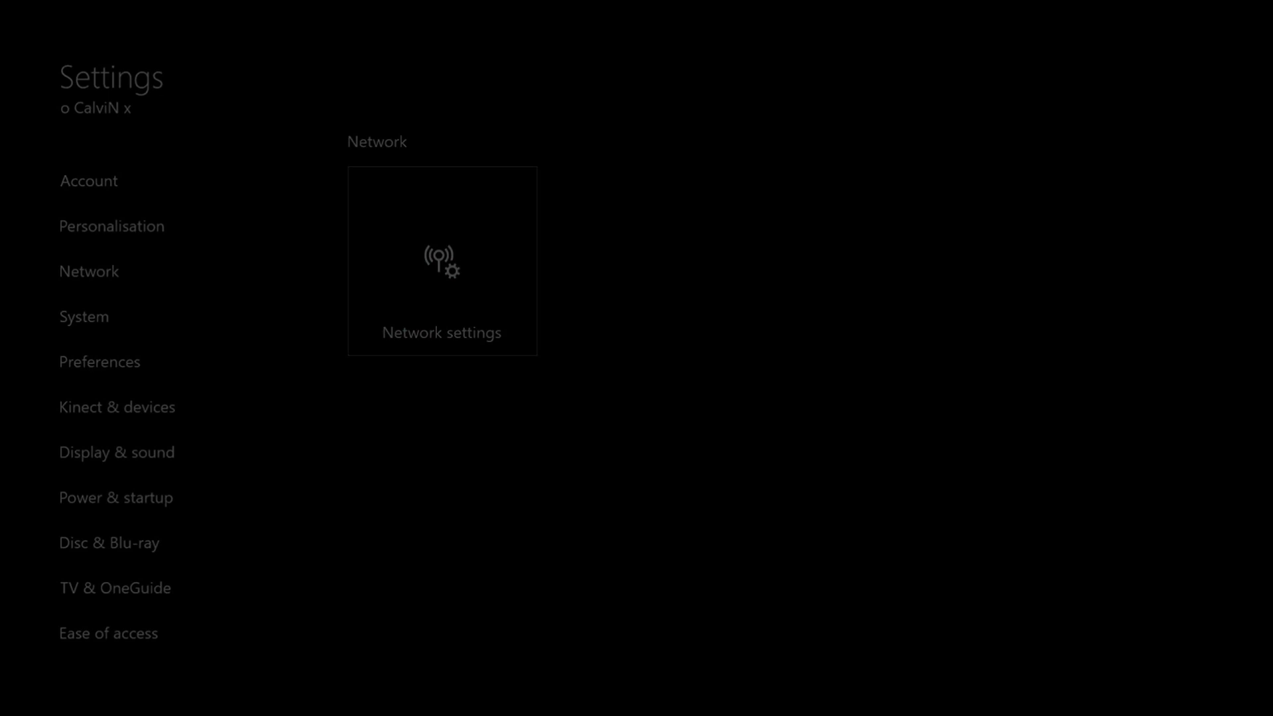
pyautogui.click(441, 261)
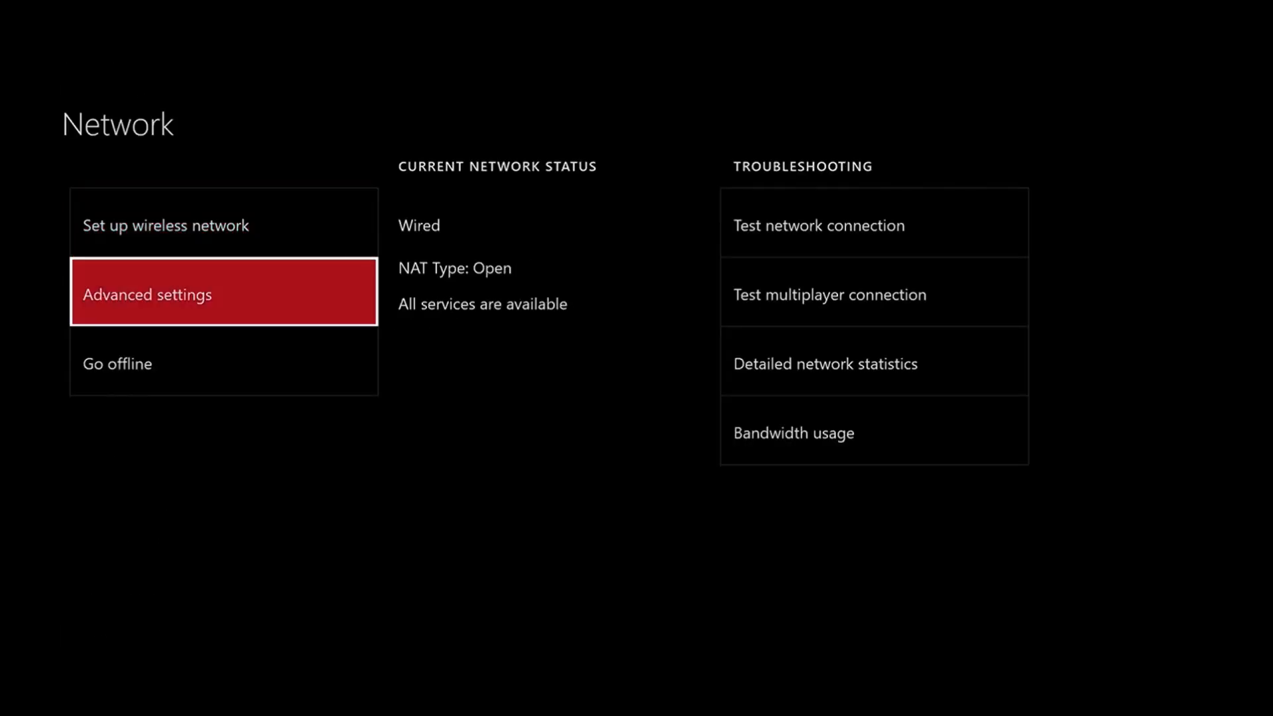